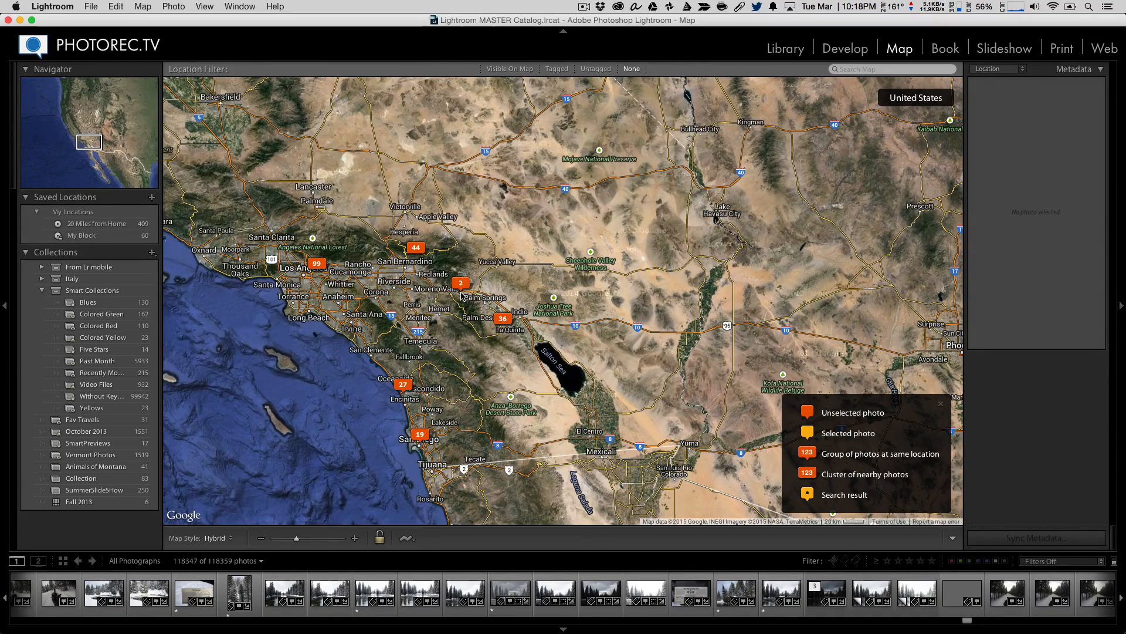
# - Zoom the map out until photo clusters across all of North America are visible
pyautogui.click(460, 282)
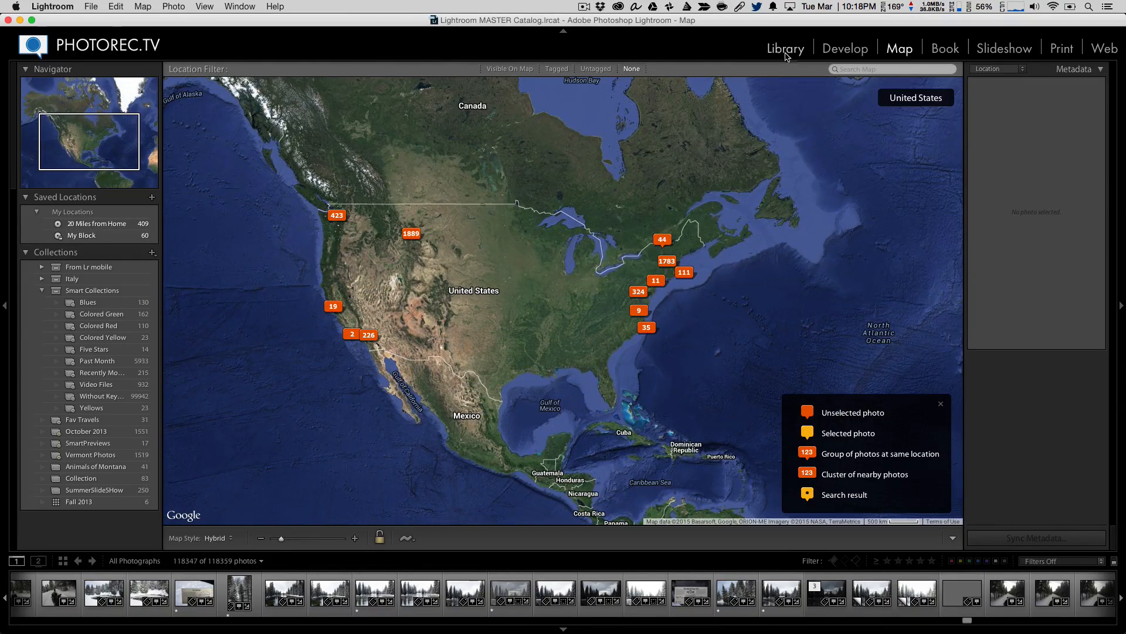
# - Open the Virginia City folder in Library, browse its thumbnails, and return to Map
pyautogui.click(785, 48)
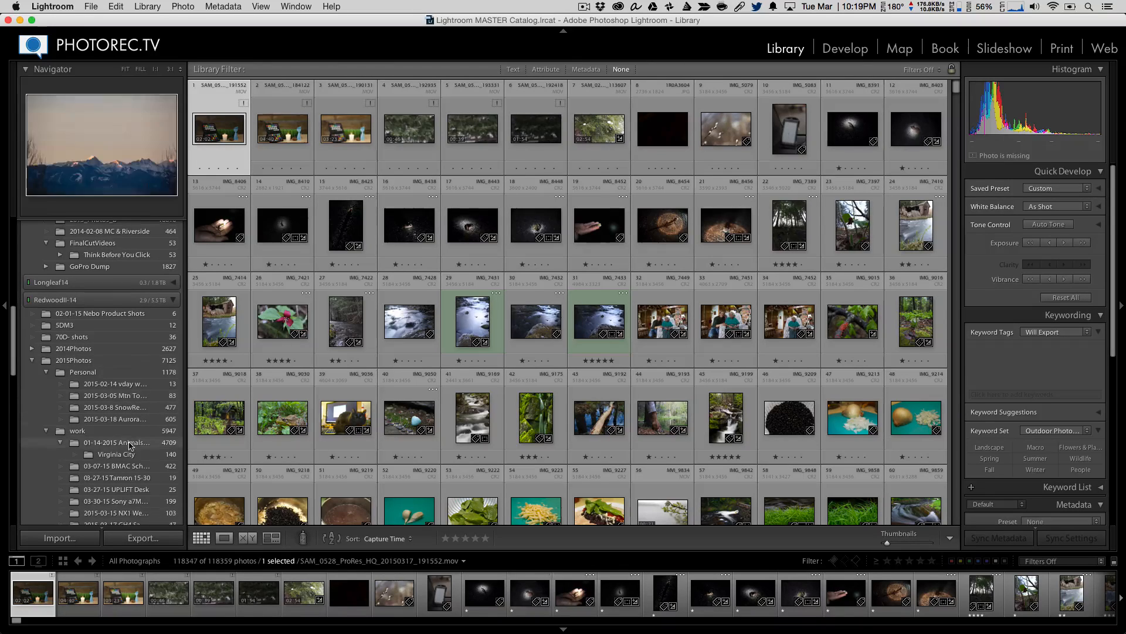
pyautogui.click(116, 454)
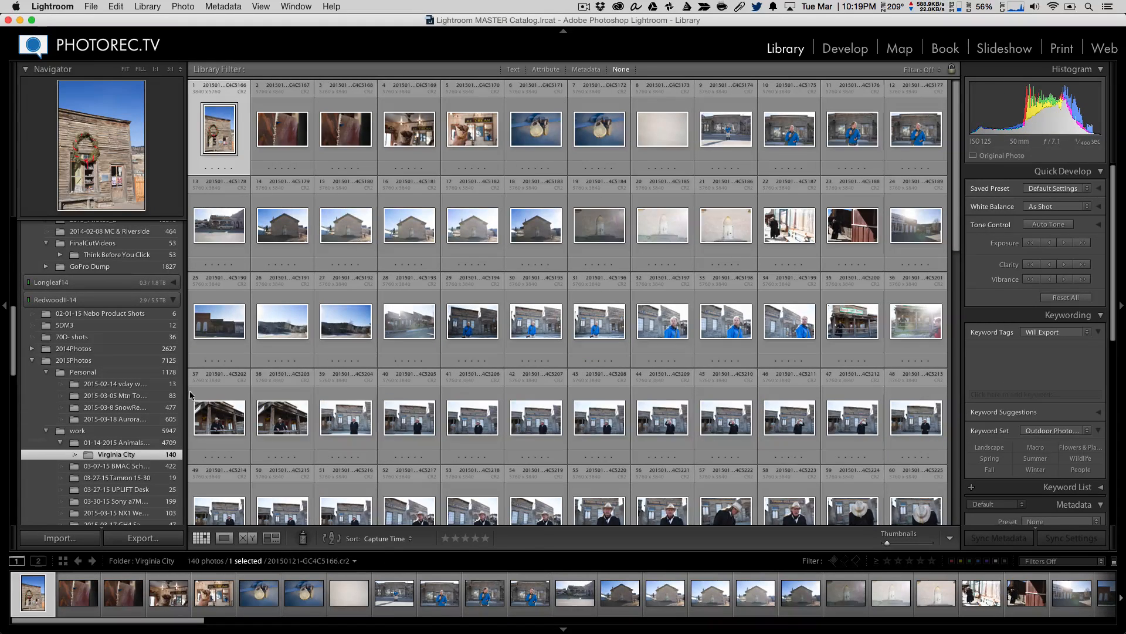
pyautogui.moveTo(789, 234)
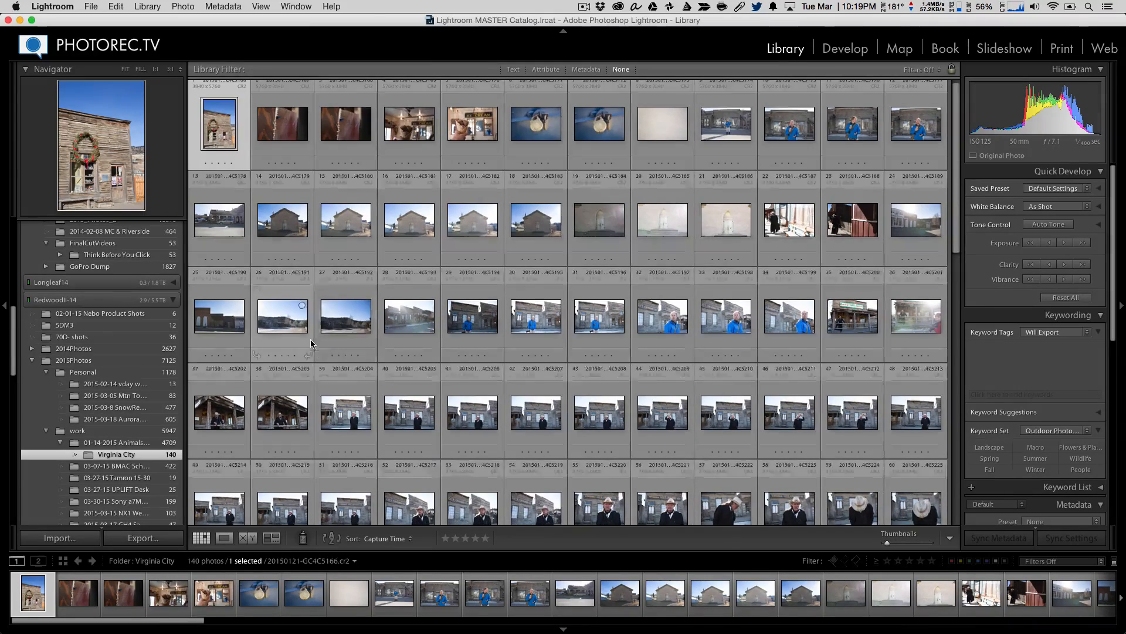
pyautogui.scroll(-3)
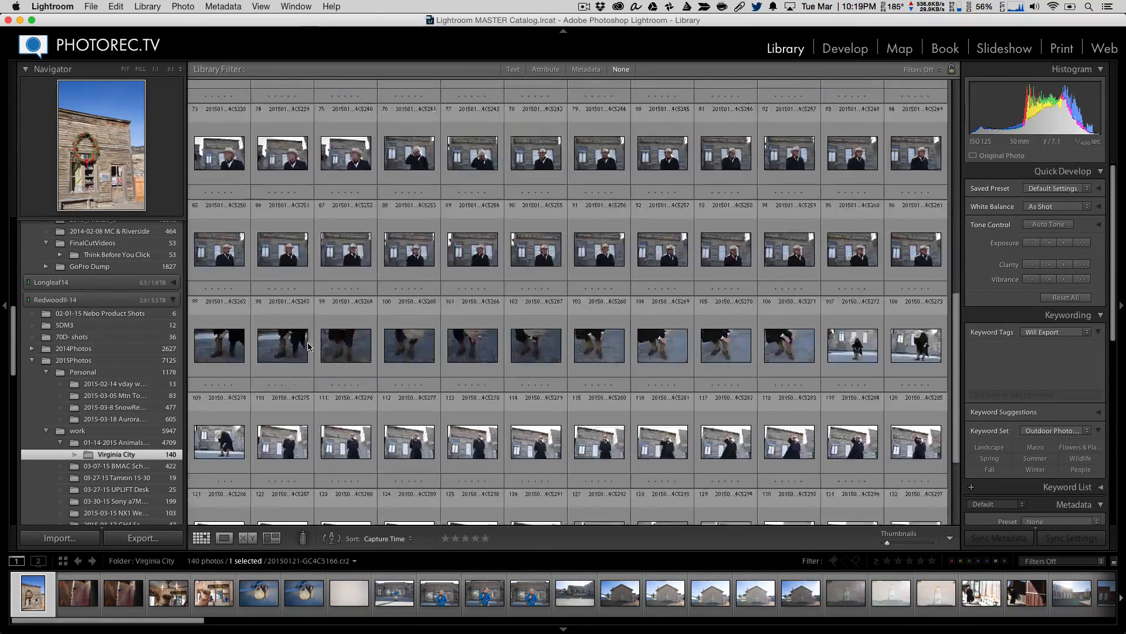
pyautogui.scroll(-3)
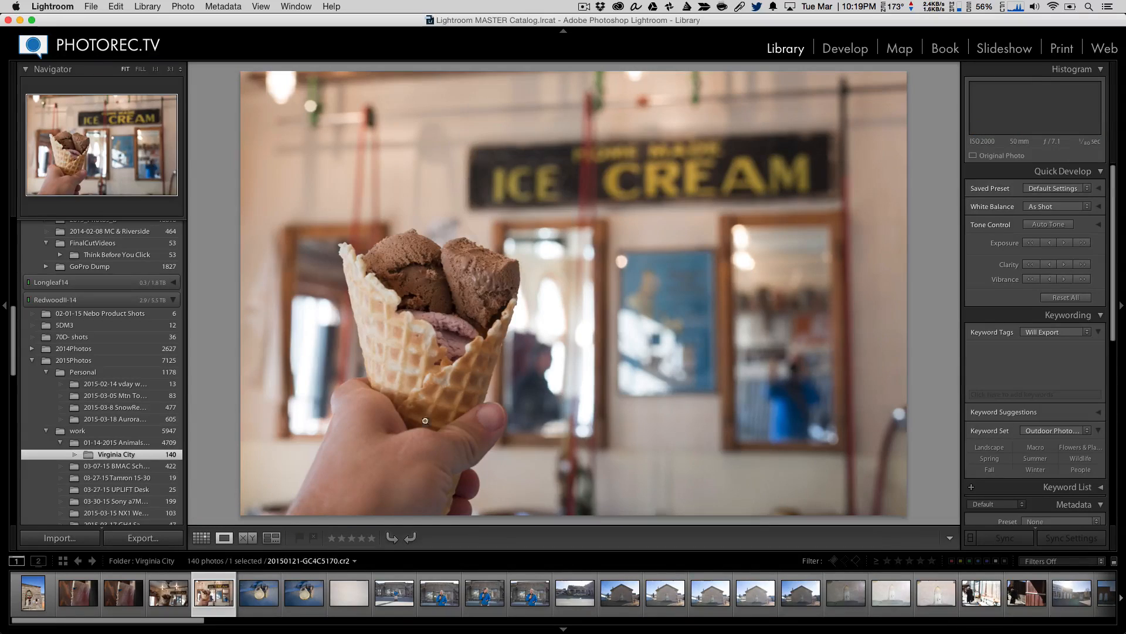
pyautogui.click(201, 538)
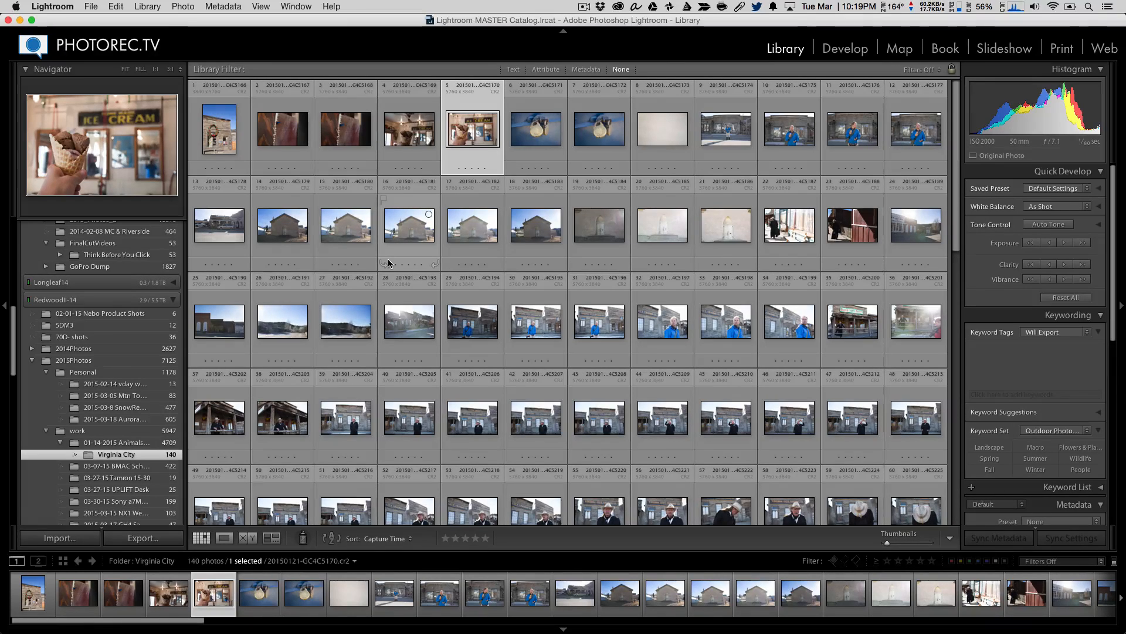
pyautogui.click(899, 48)
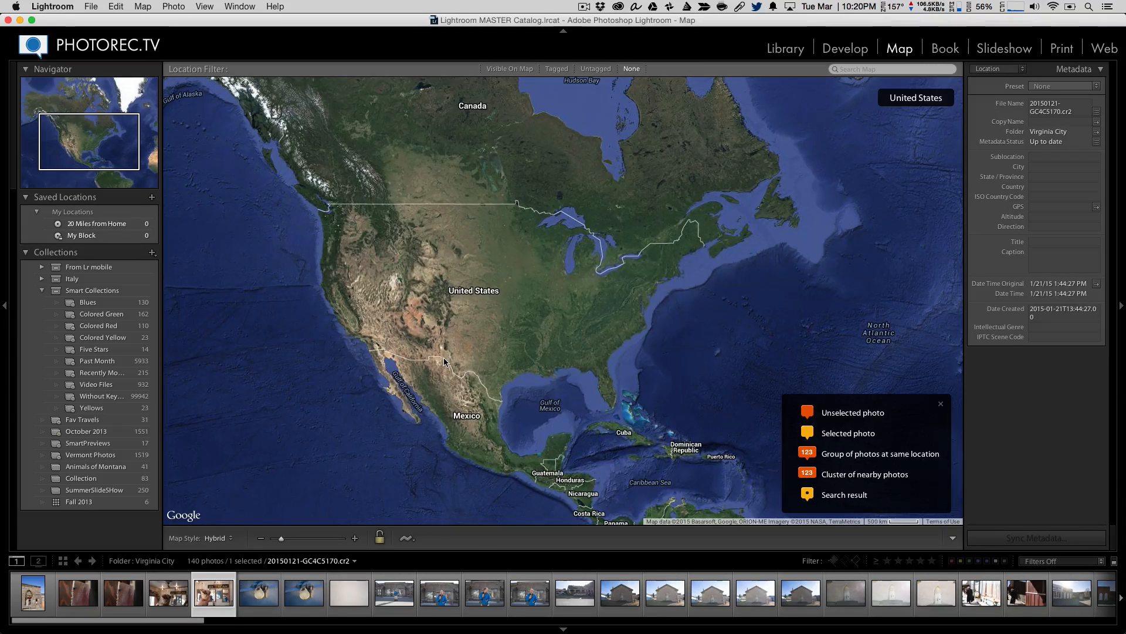
# - Search the map for Virginia City, MT and zoom into the town
pyautogui.click(892, 69)
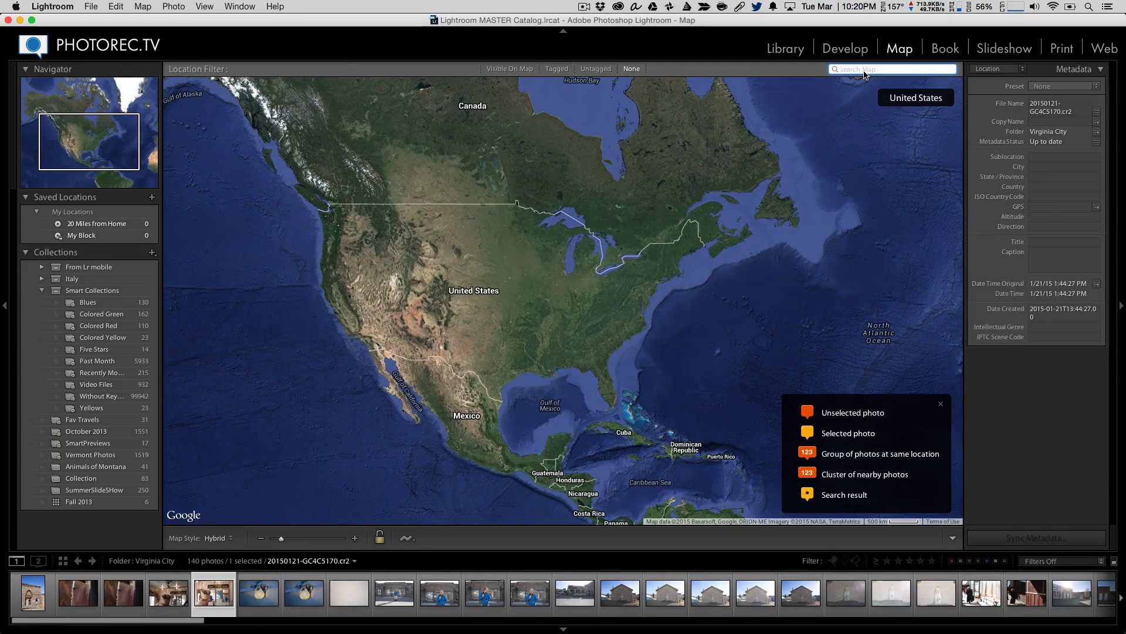
pyautogui.write('virginia city, mt')
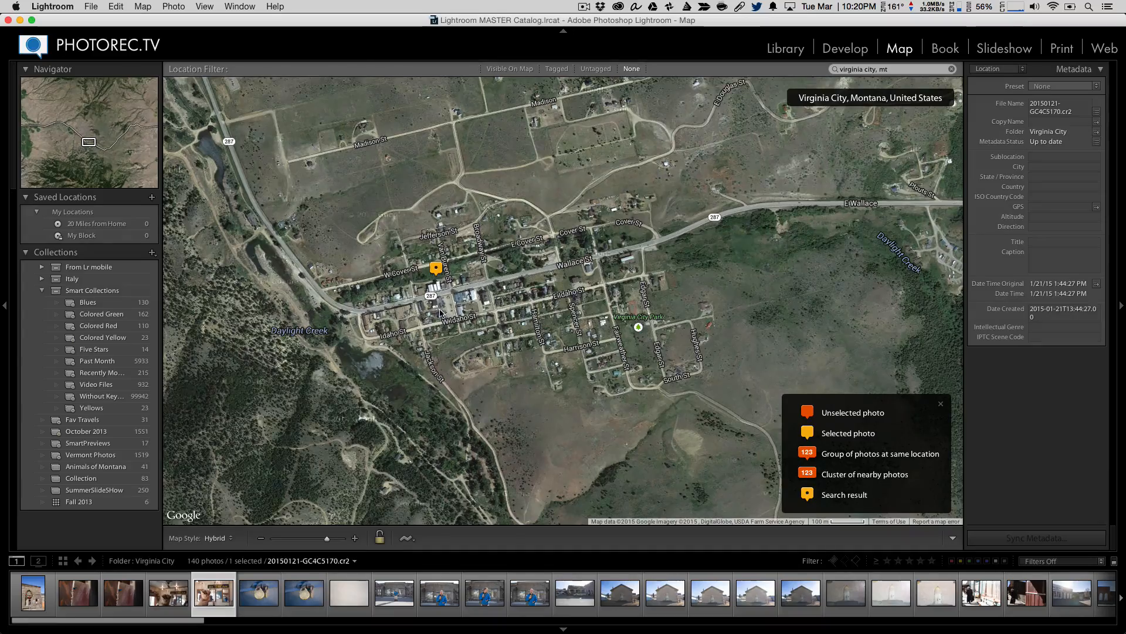
pyautogui.scroll(-3)
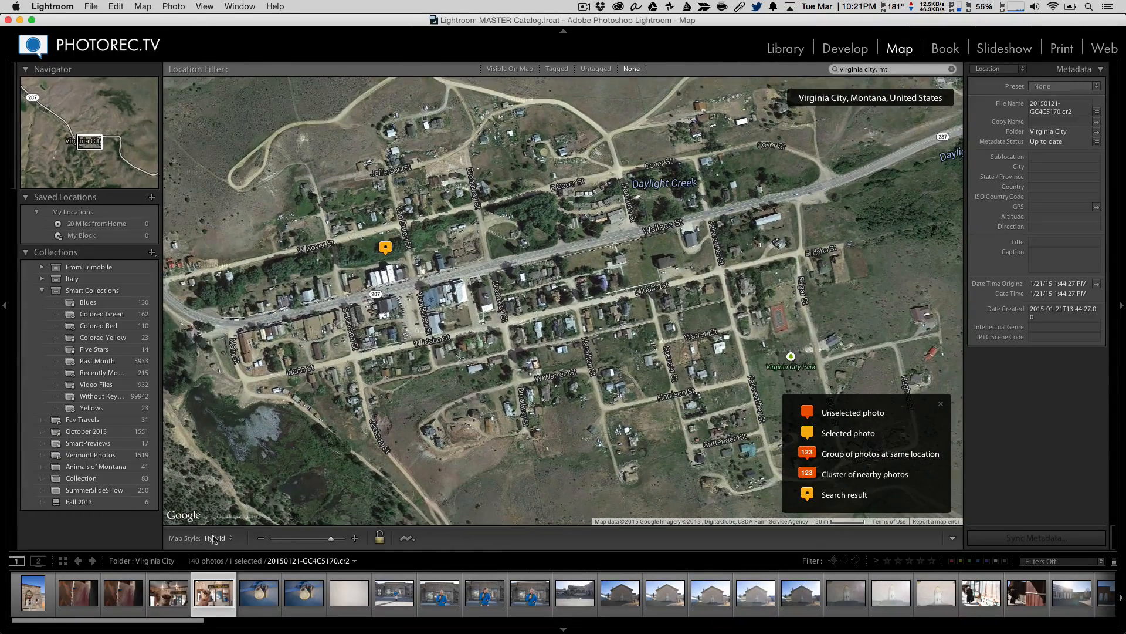
pyautogui.click(217, 538)
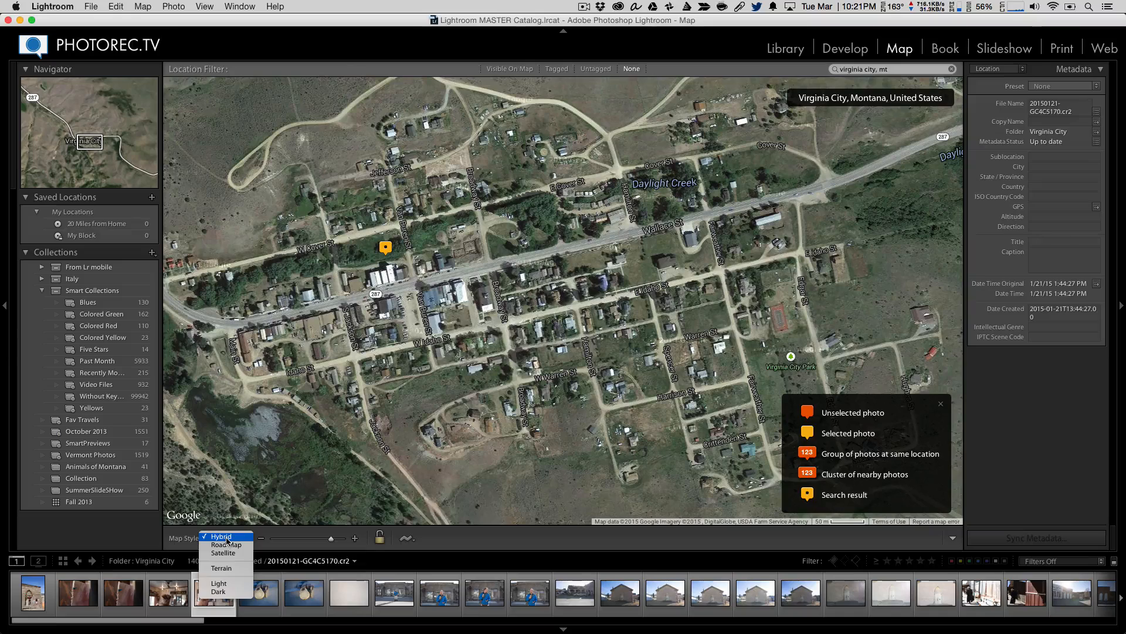
pyautogui.click(223, 552)
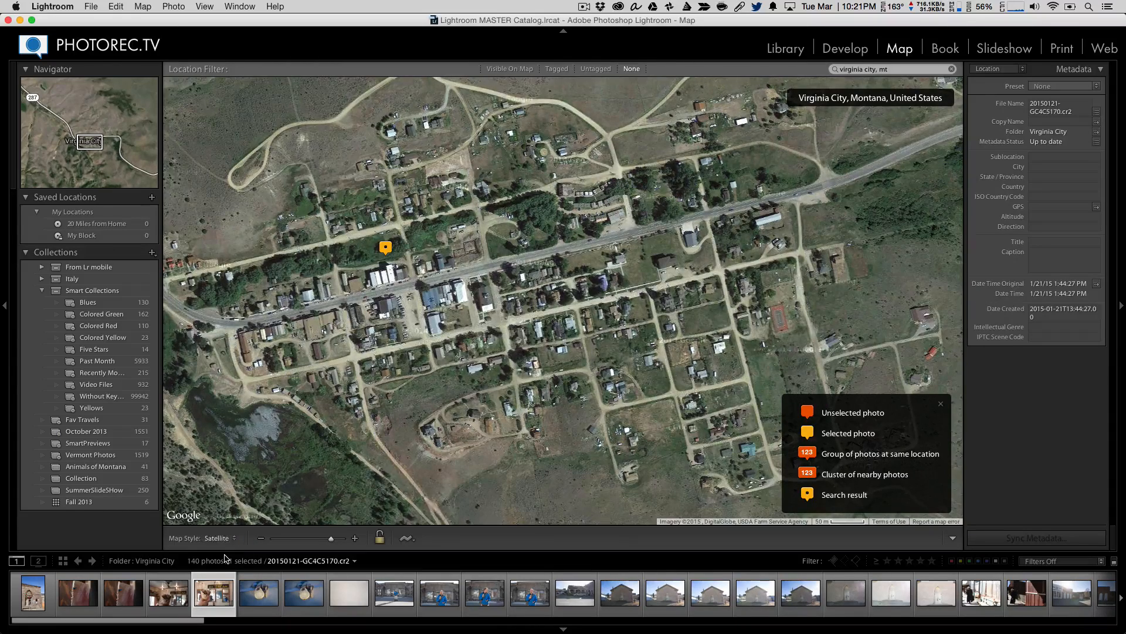
pyautogui.click(218, 537)
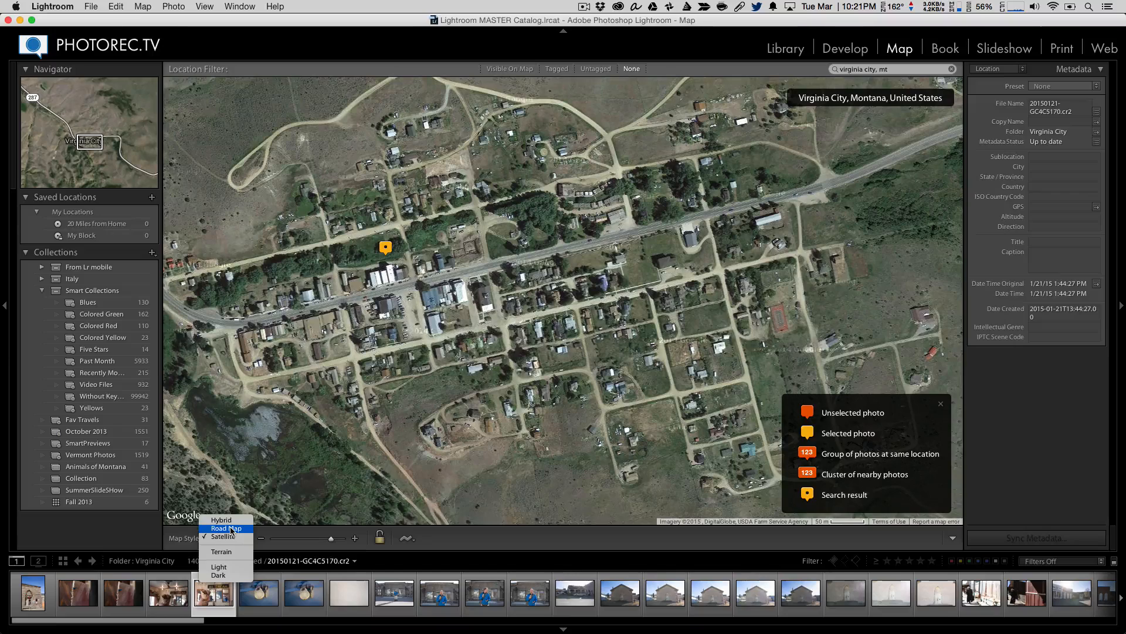
pyautogui.click(227, 528)
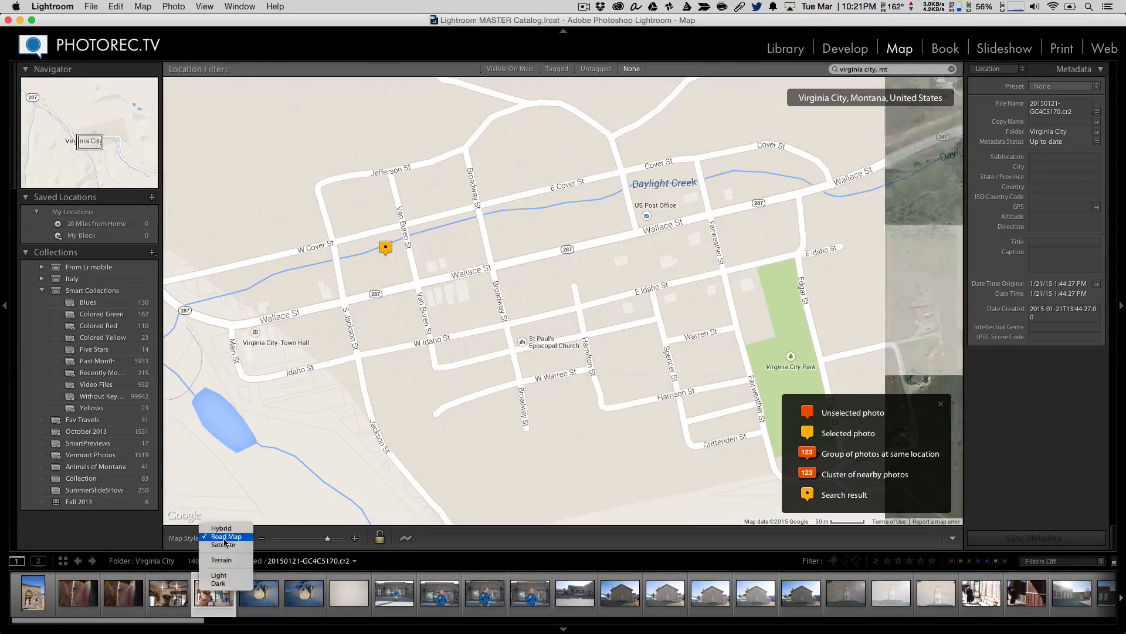
pyautogui.moveTo(220, 559)
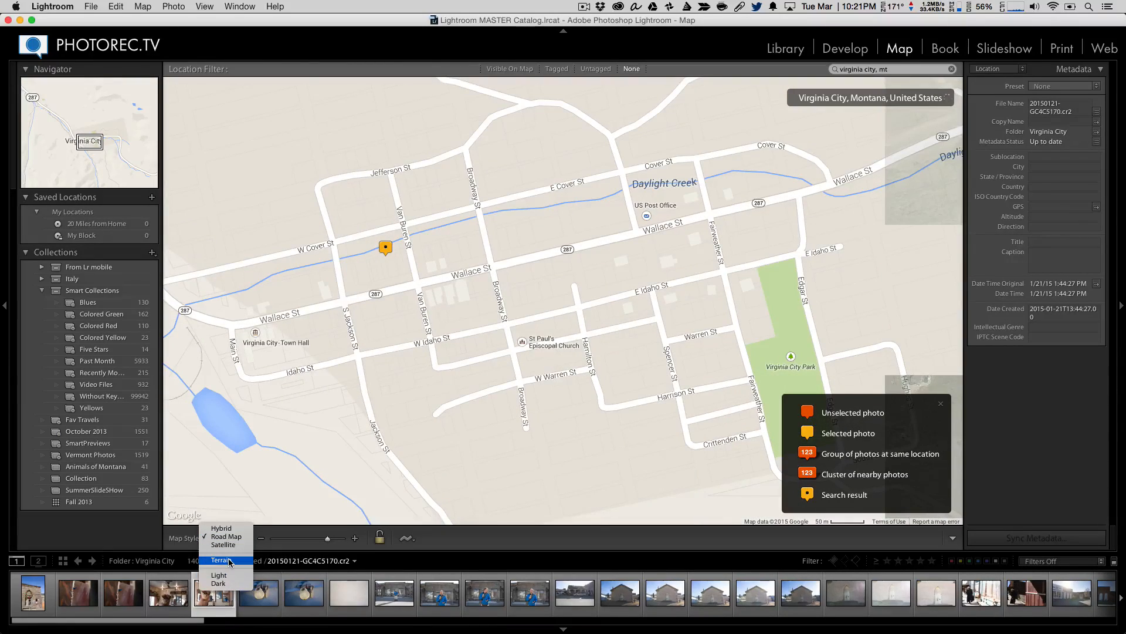
pyautogui.click(220, 560)
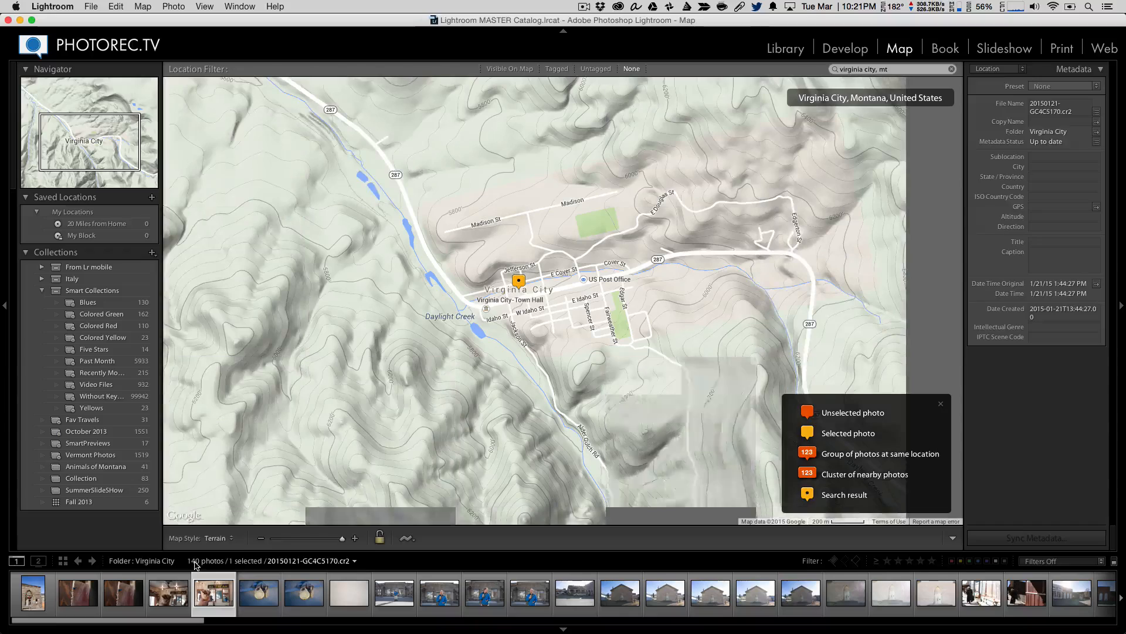
pyautogui.click(216, 537)
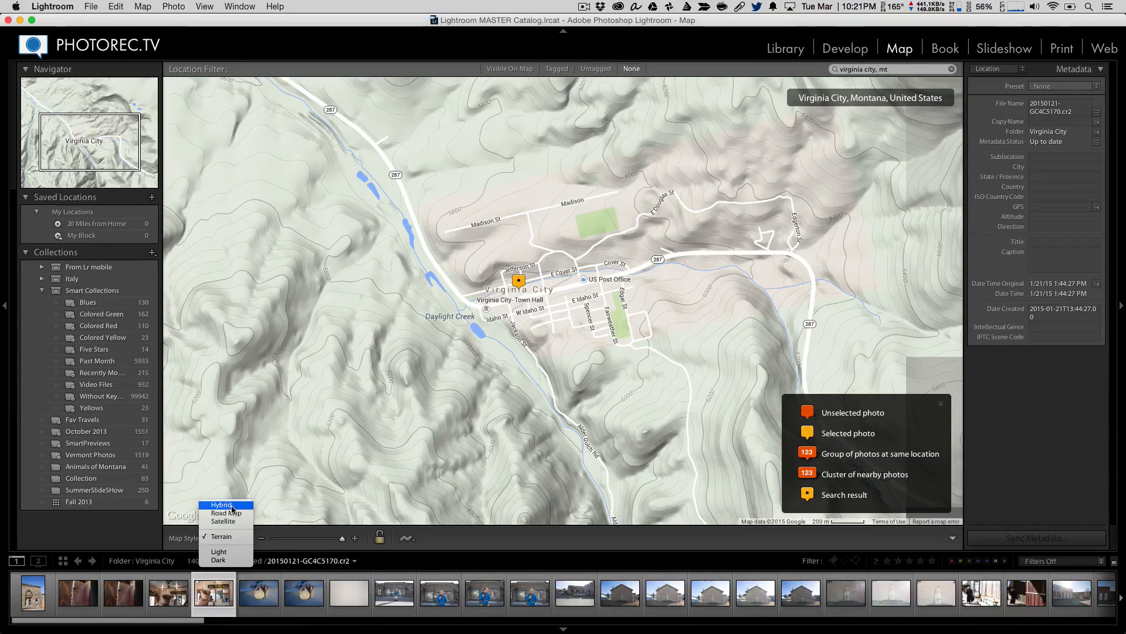
pyautogui.click(222, 504)
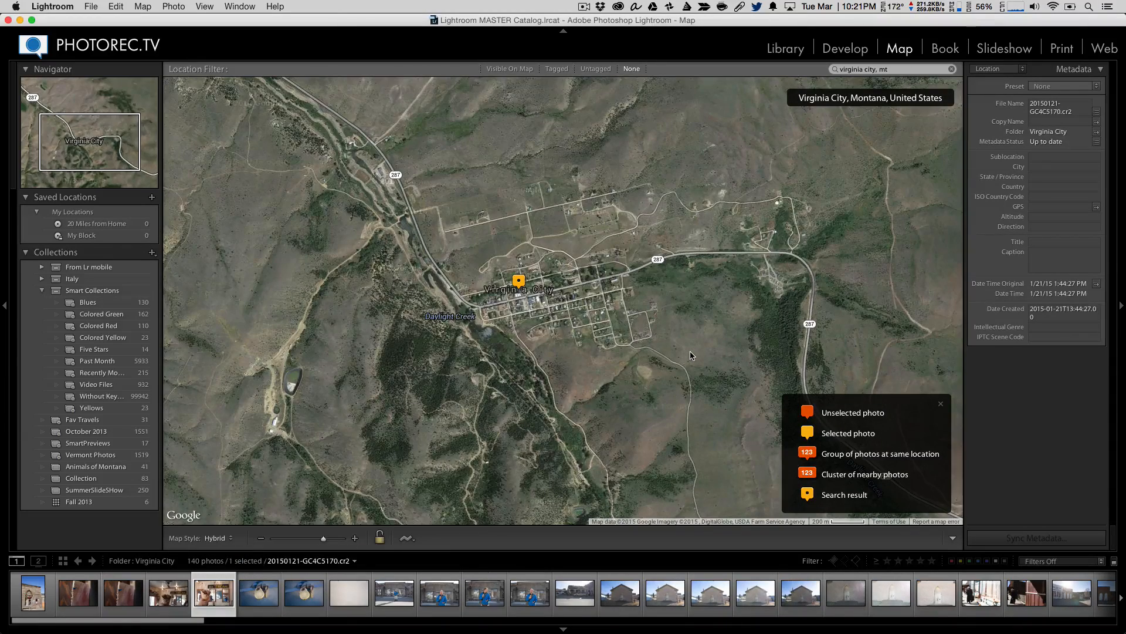
pyautogui.moveTo(574, 332)
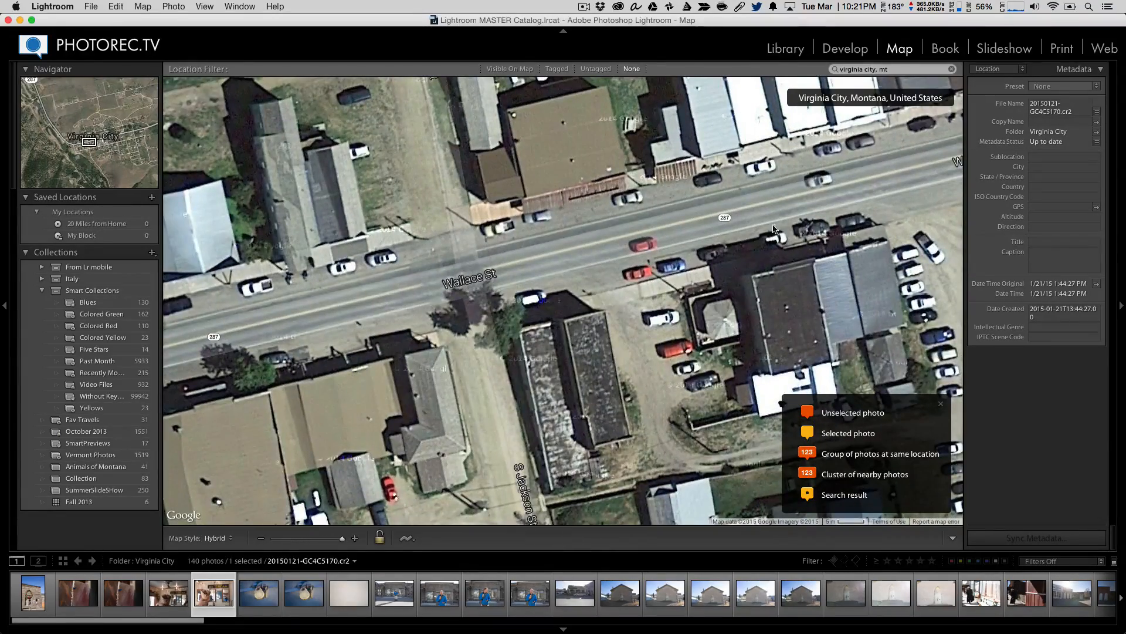
# - Pan the zoomed map to the Wallace St and Van Buren St corner
pyautogui.moveTo(775, 228); pyautogui.dragTo(592, 336)
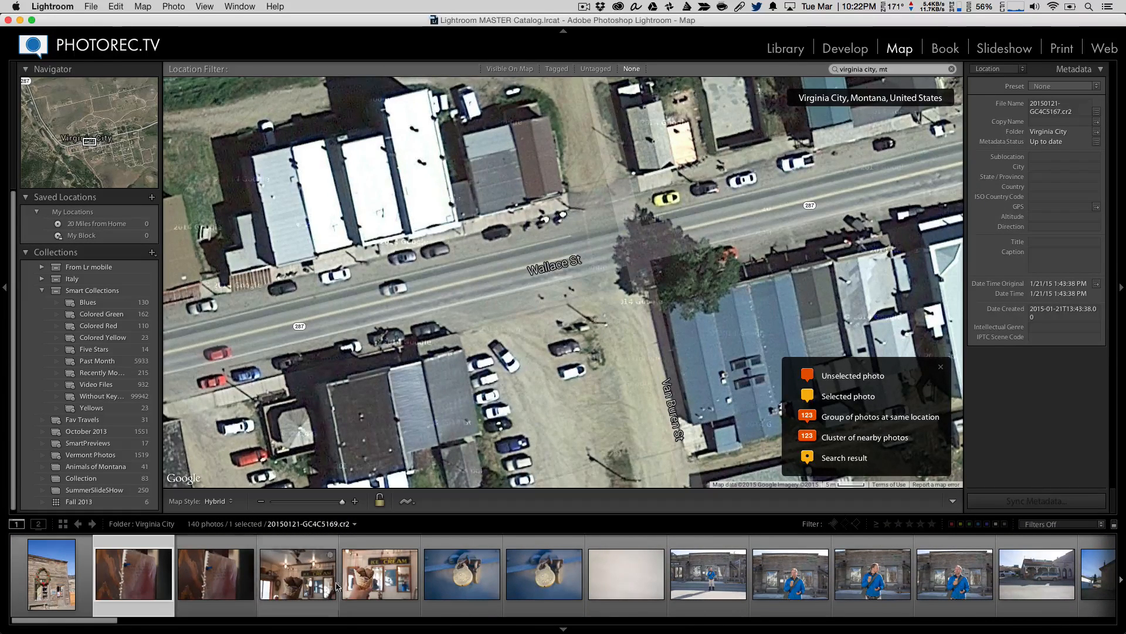
# - Drop four filmstrip photos onto Wallace St and page through the group-of-4 preview
pyautogui.click(381, 585)
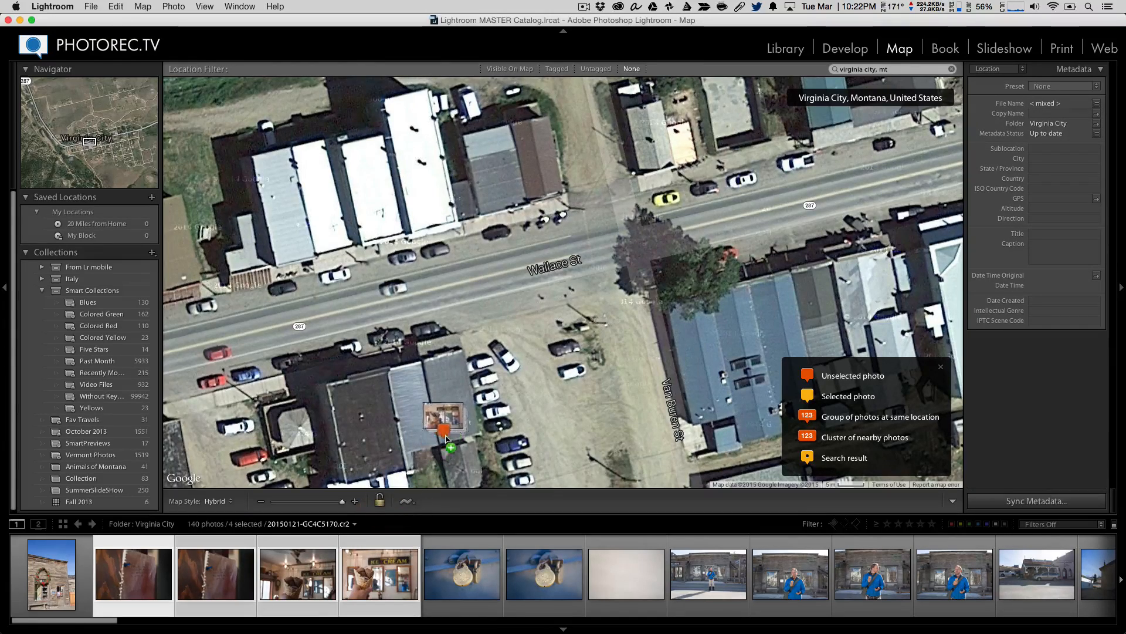
pyautogui.moveTo(444, 431); pyautogui.dragTo(502, 190)
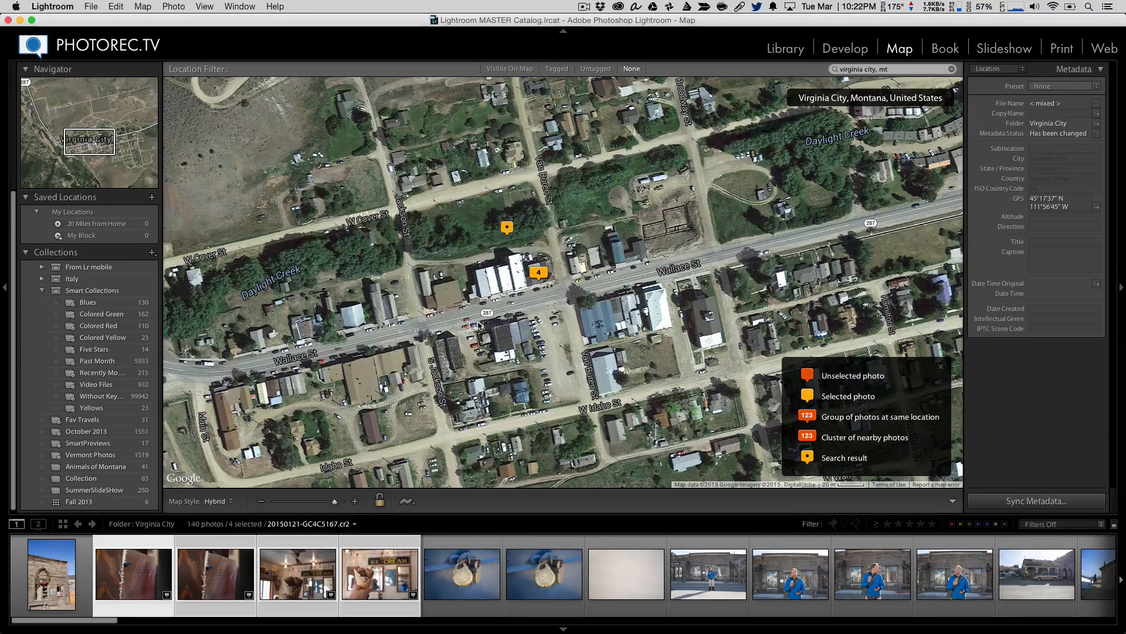
pyautogui.moveTo(538, 274)
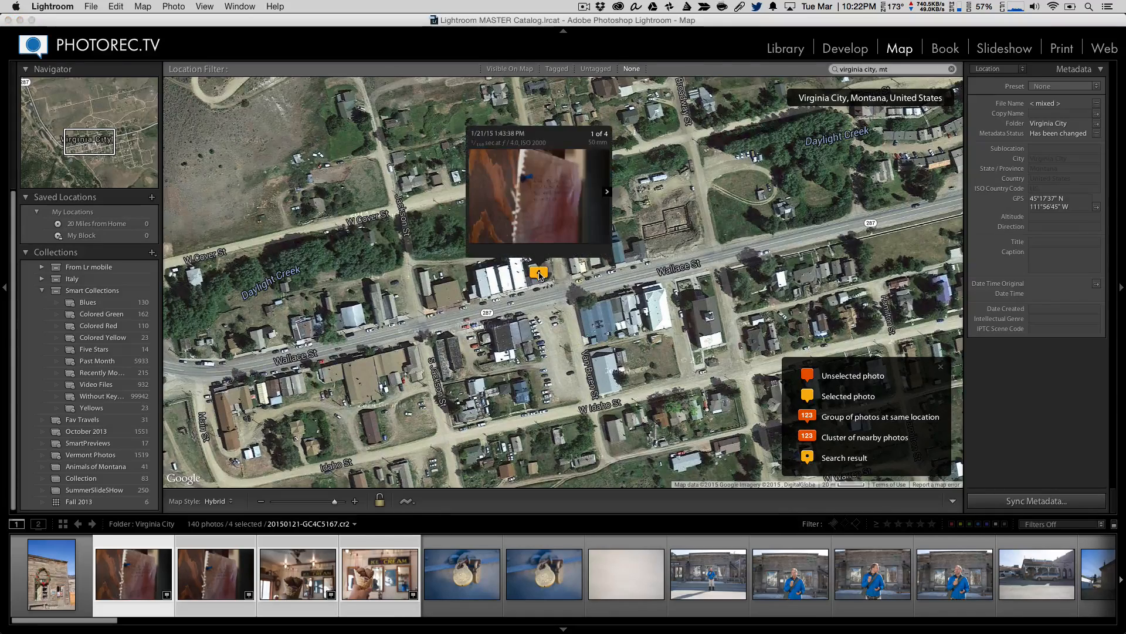
pyautogui.click(607, 191)
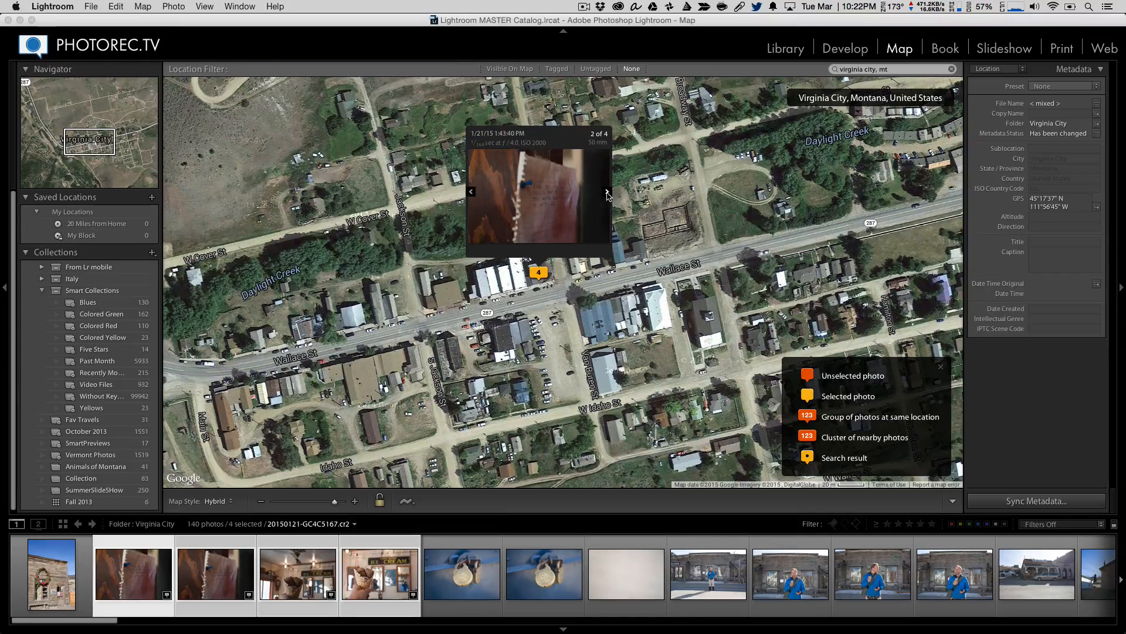
pyautogui.click(607, 193)
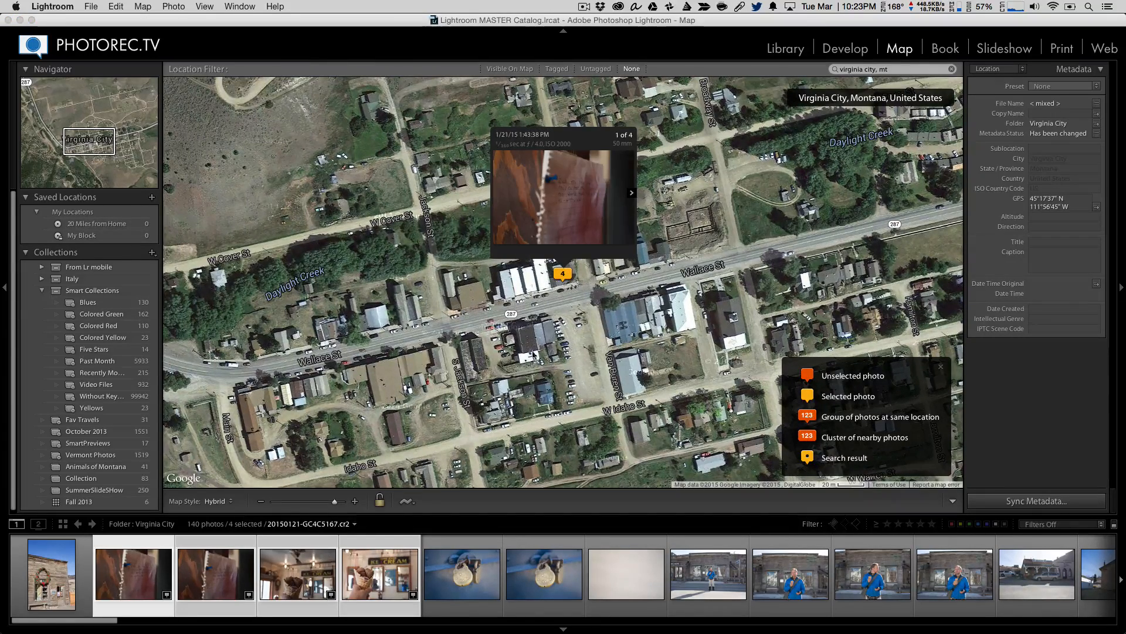
pyautogui.click(462, 578)
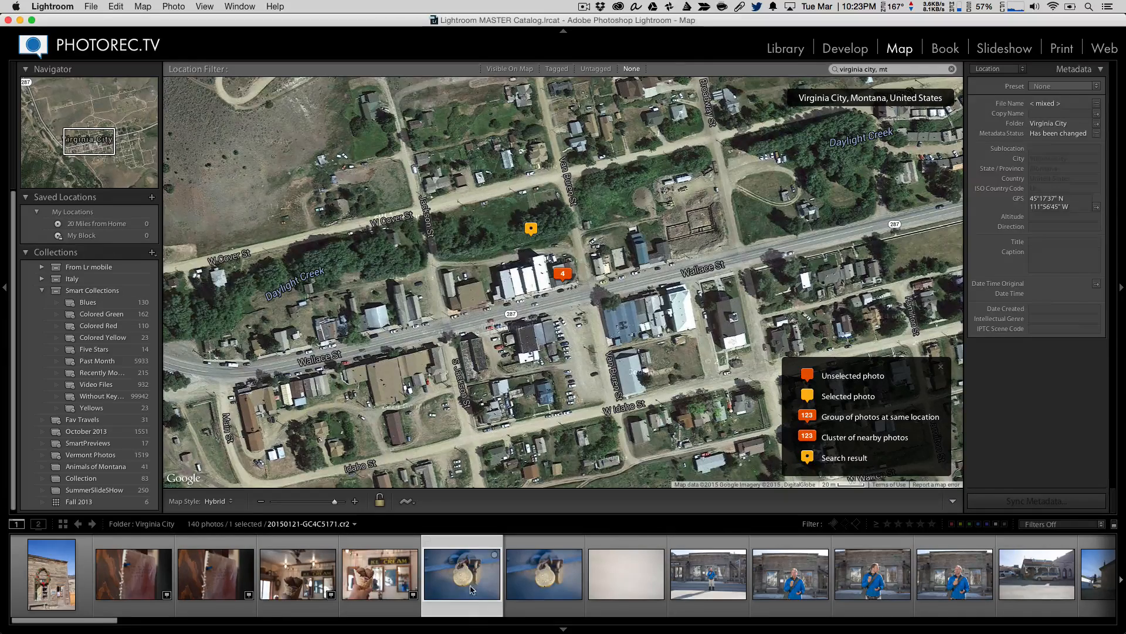
# - Select all 140 filmstrip photos and drop them onto the Wallace St marker
pyautogui.click(545, 574)
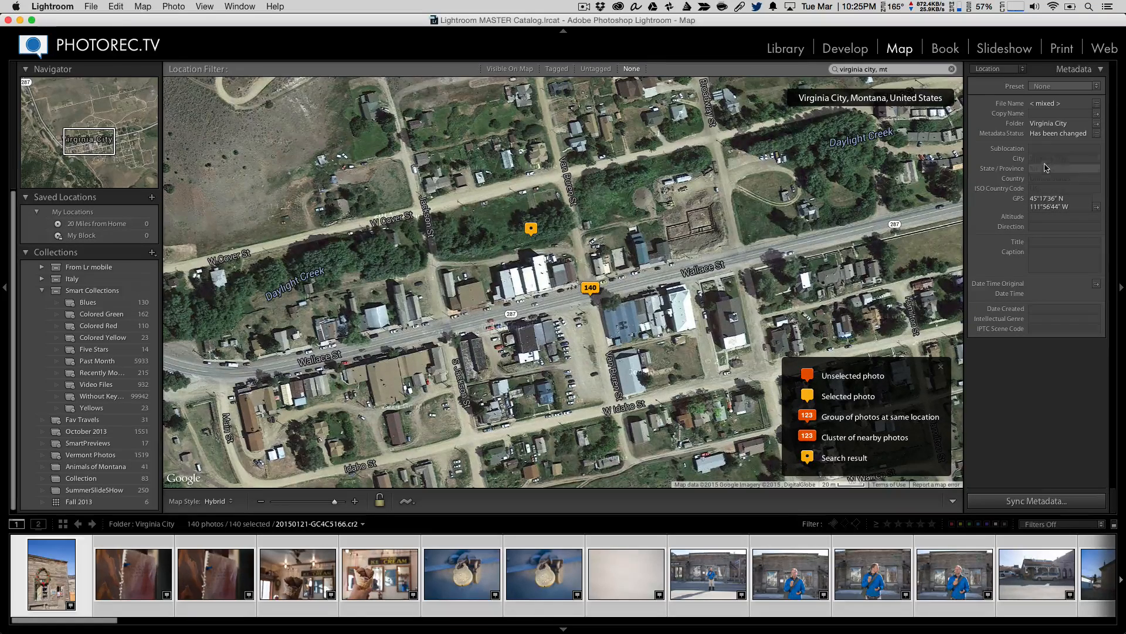
pyautogui.moveTo(1069, 171)
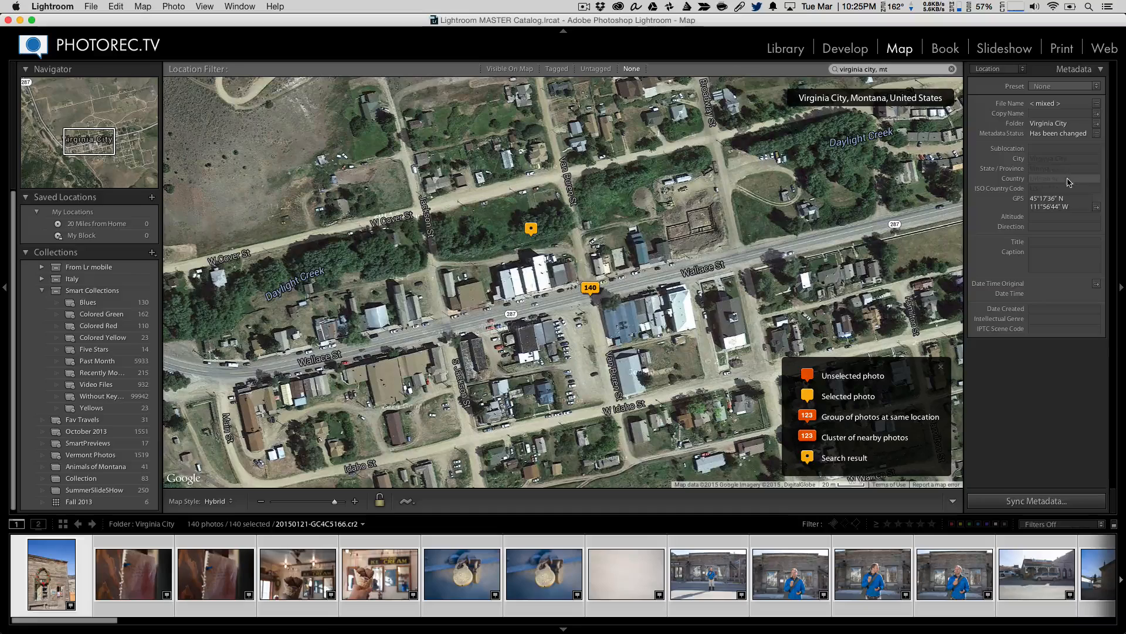
pyautogui.moveTo(1039, 154)
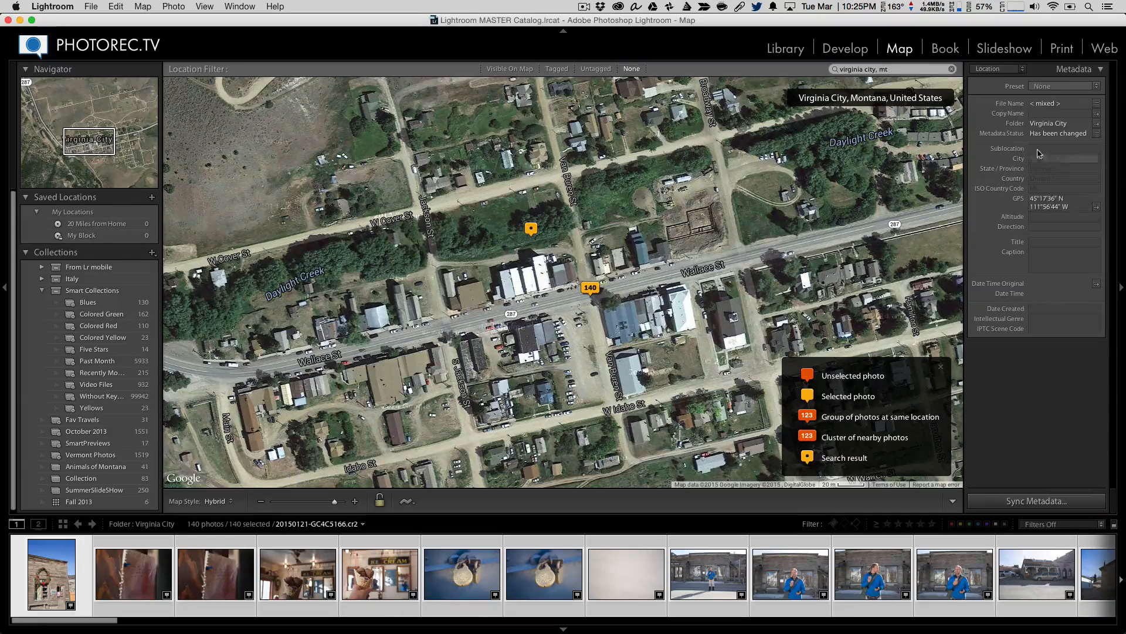
pyautogui.click(52, 6)
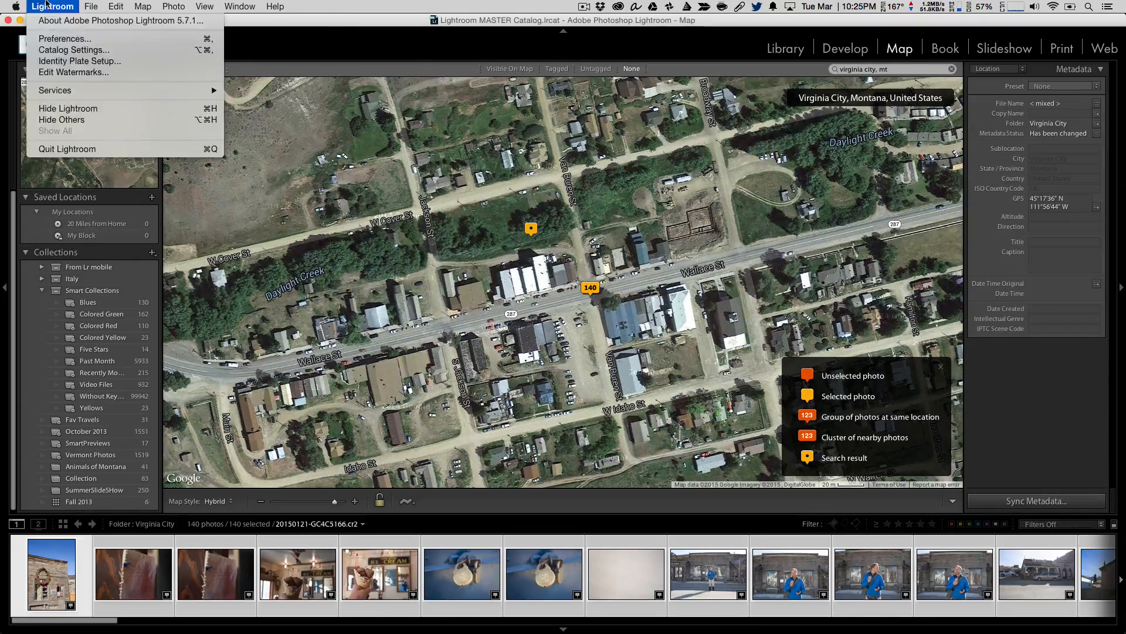
pyautogui.moveTo(71, 53)
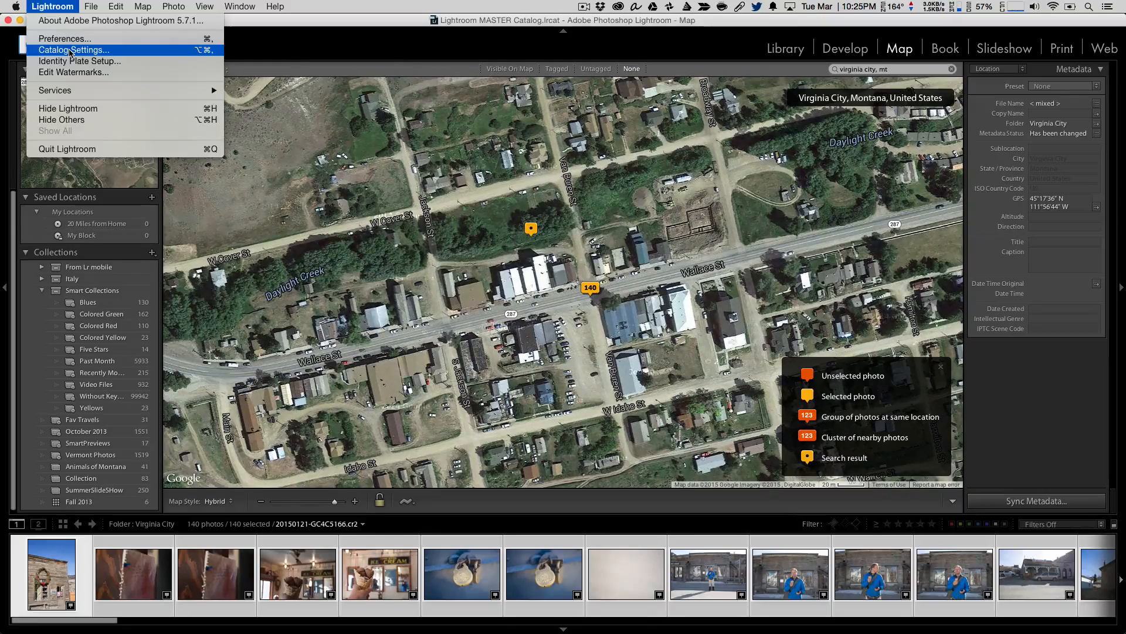
pyautogui.click(79, 49)
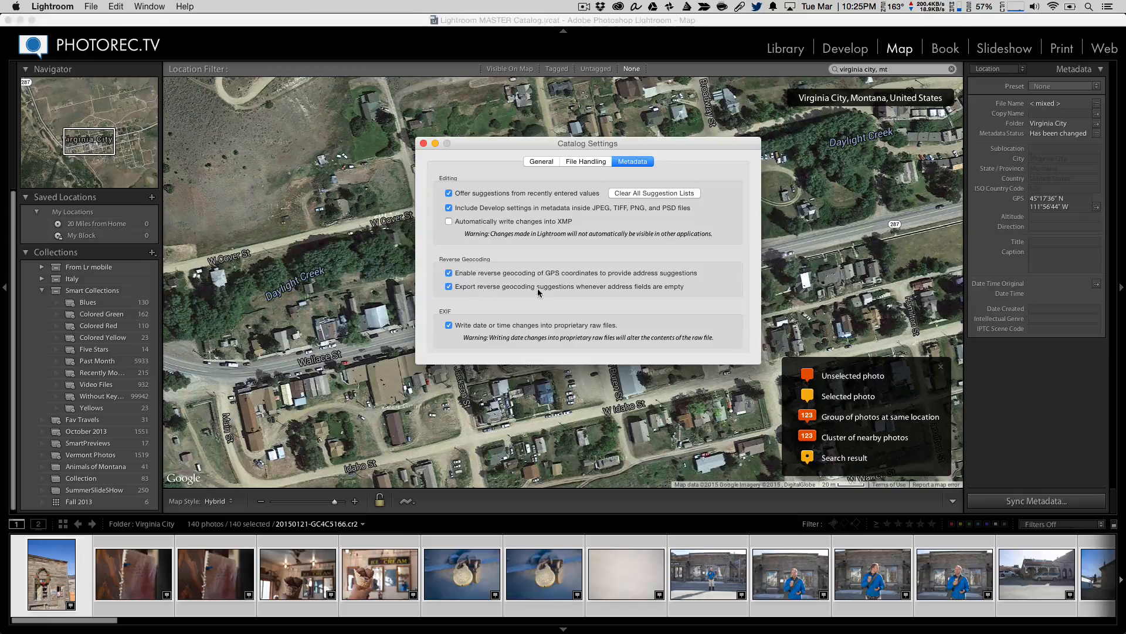
pyautogui.moveTo(671, 293)
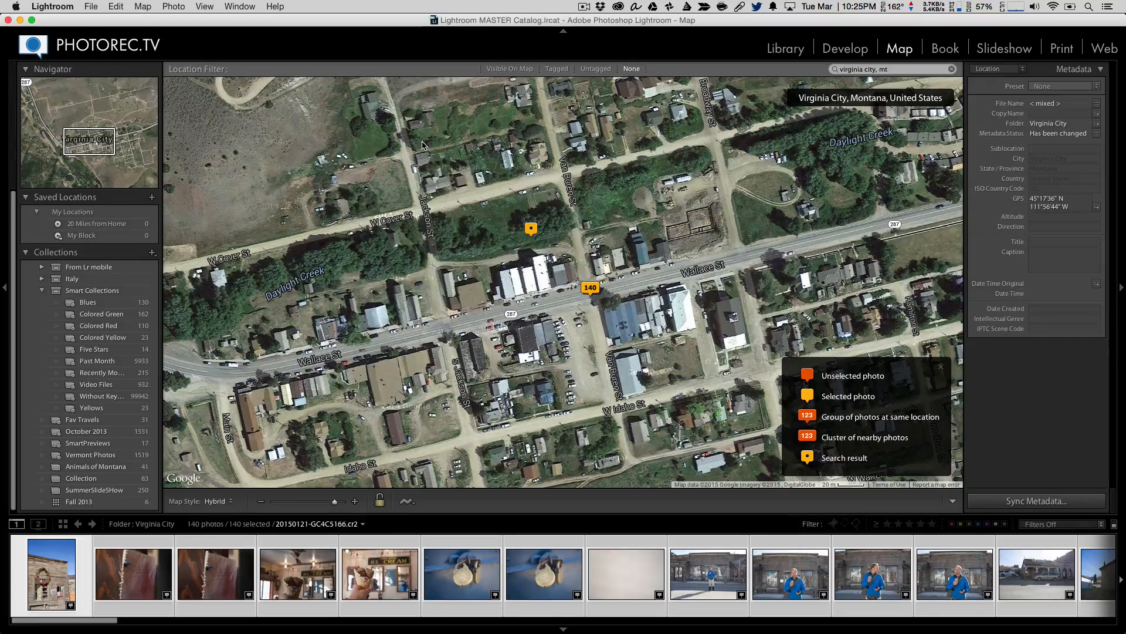
pyautogui.moveTo(539, 296)
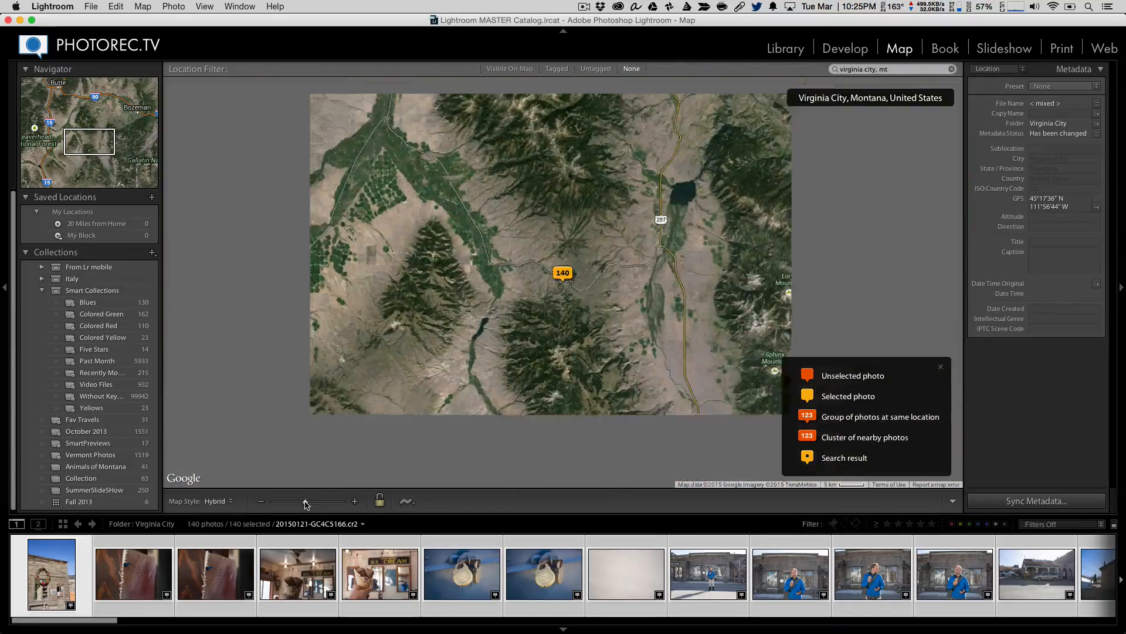
# - Zoom out to the whole country and switch the filmstrip source to All Photographs
pyautogui.moveTo(305, 500); pyautogui.dragTo(294, 501)
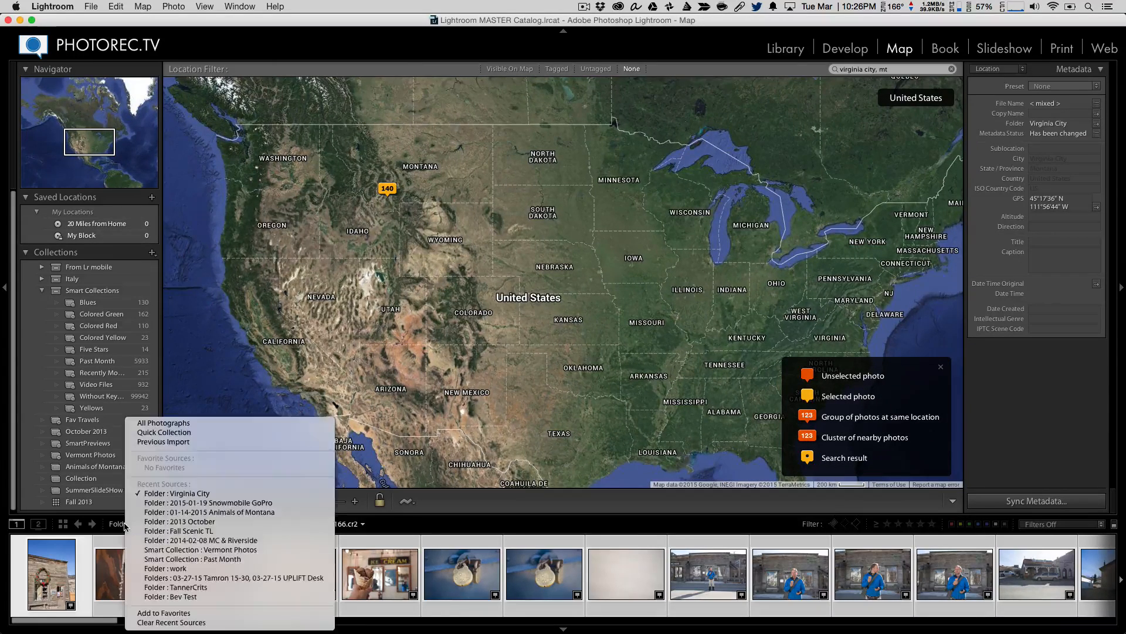
pyautogui.click(149, 423)
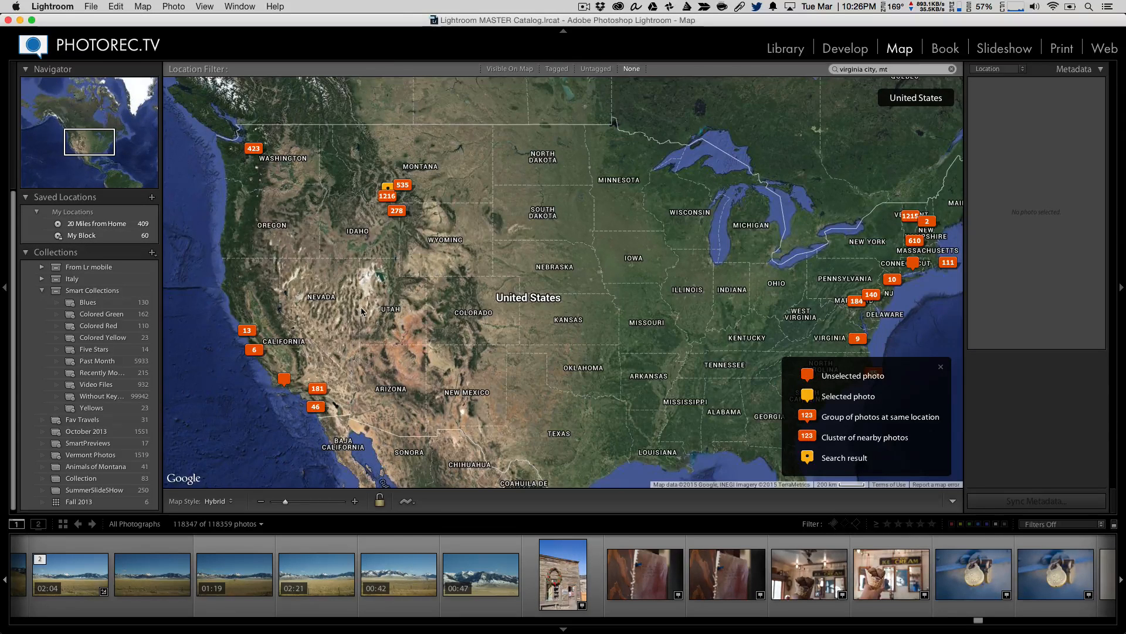
pyautogui.moveTo(537, 225)
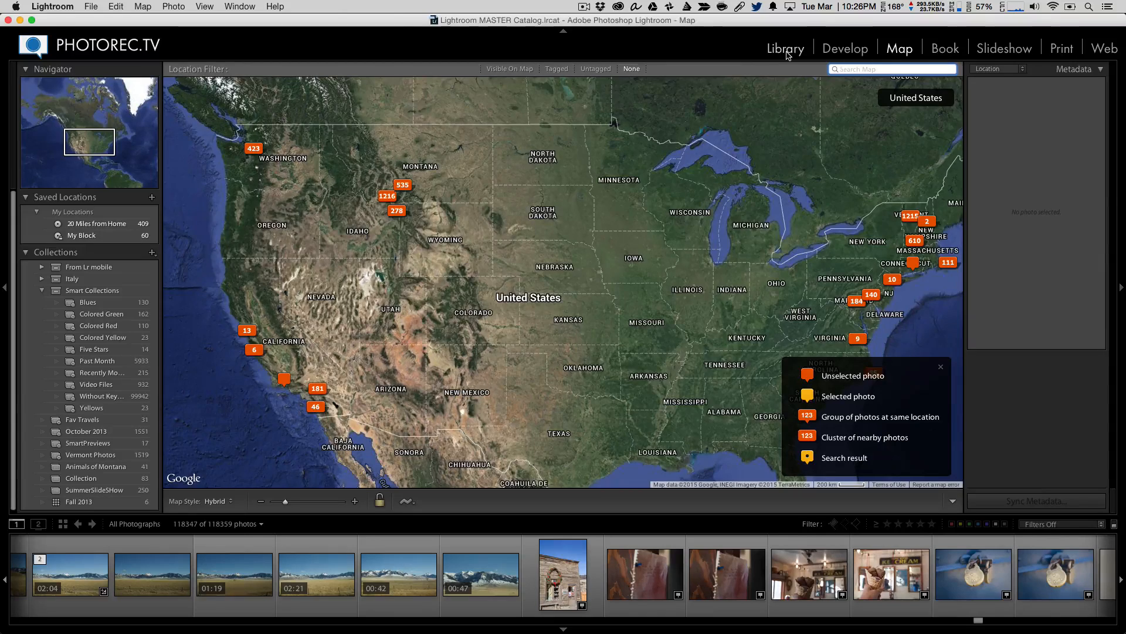
# - In Library, show the Metadata filter bar with State / Province as the first column
pyautogui.click(785, 47)
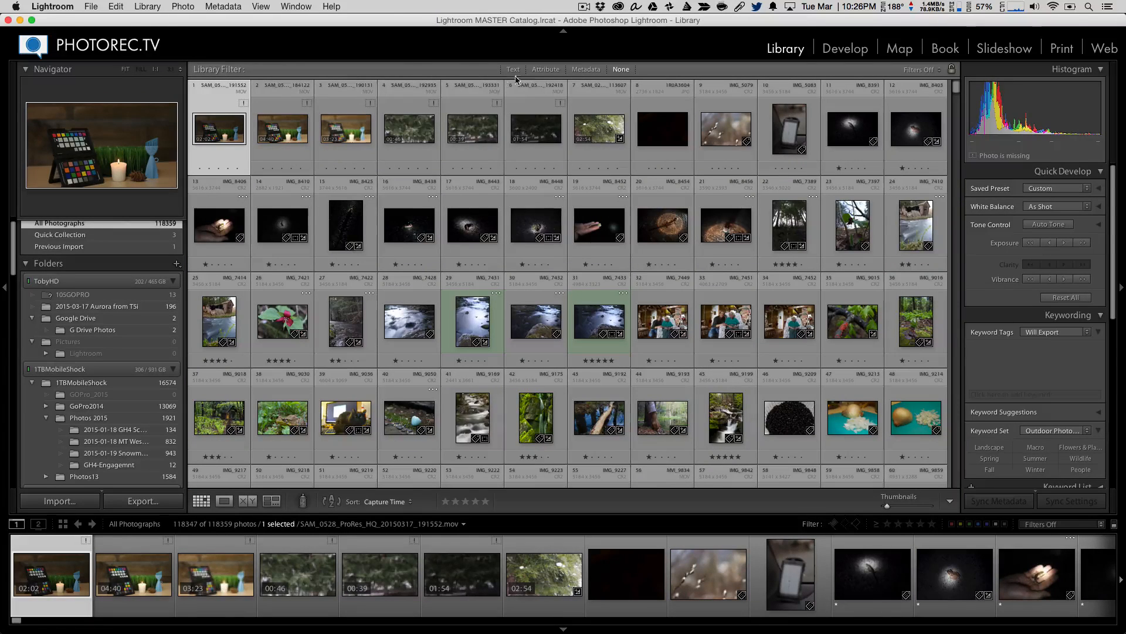
pyautogui.click(586, 69)
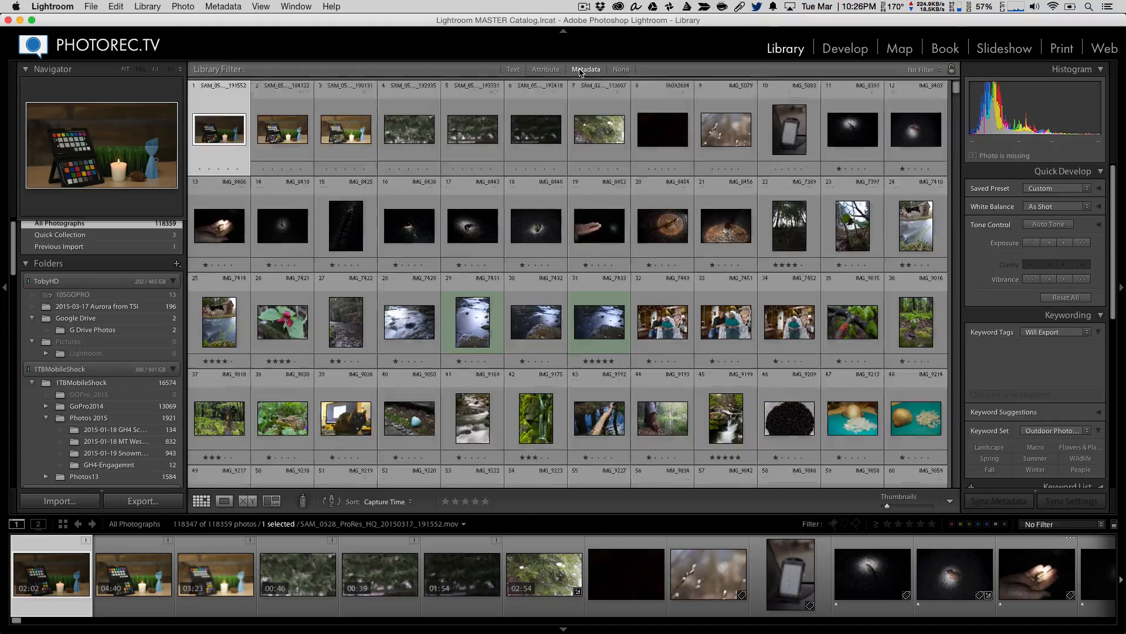
pyautogui.click(586, 69)
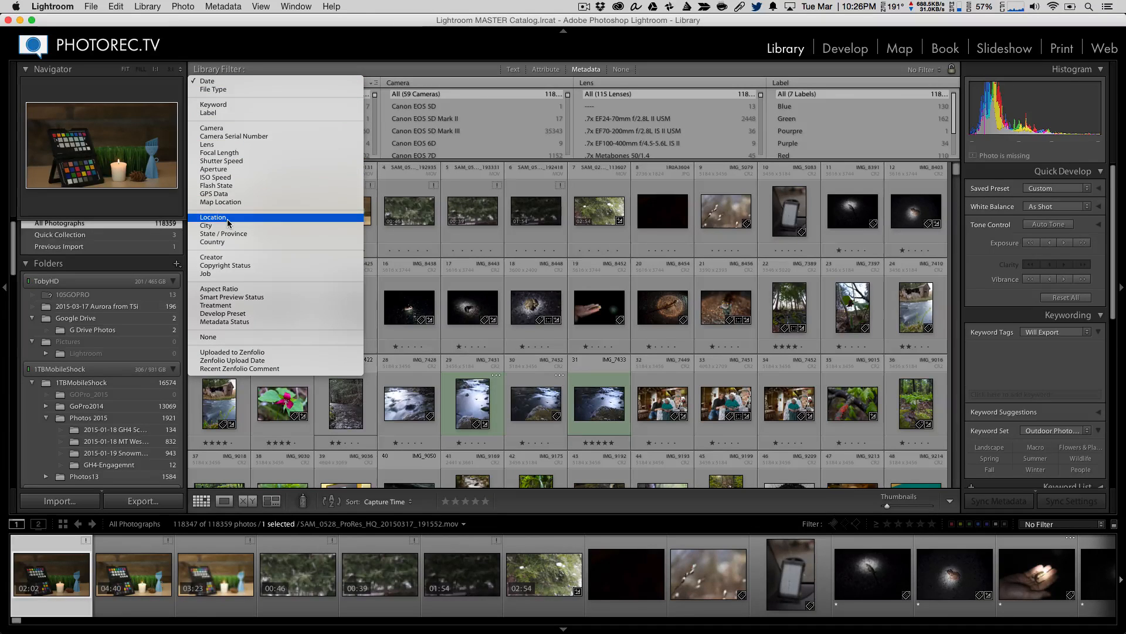
pyautogui.moveTo(223, 234)
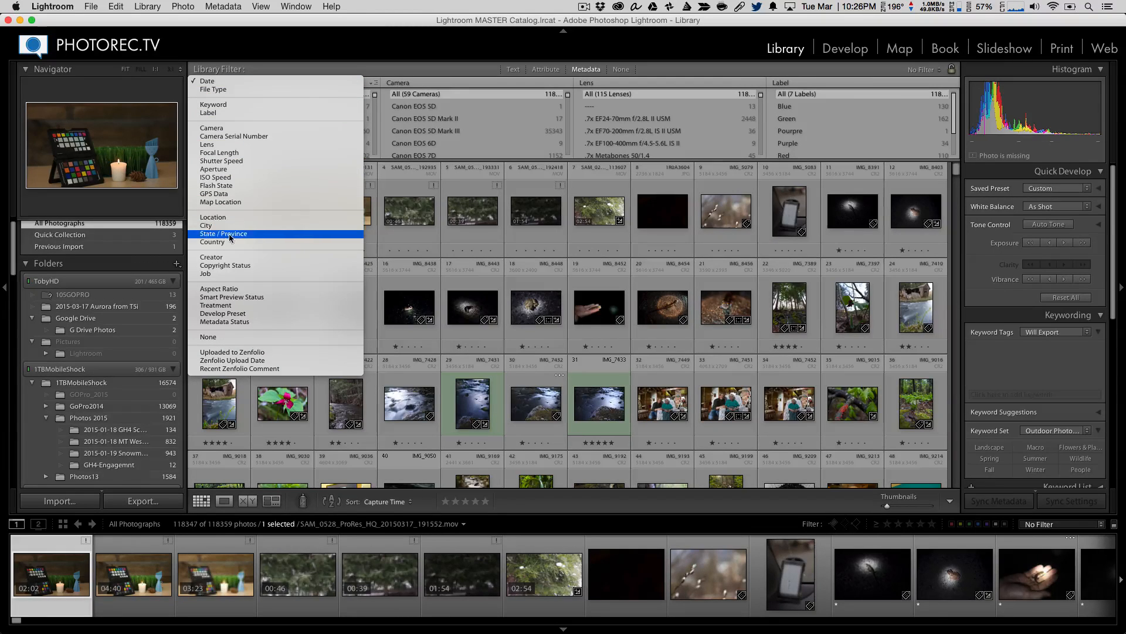
pyautogui.moveTo(229, 242)
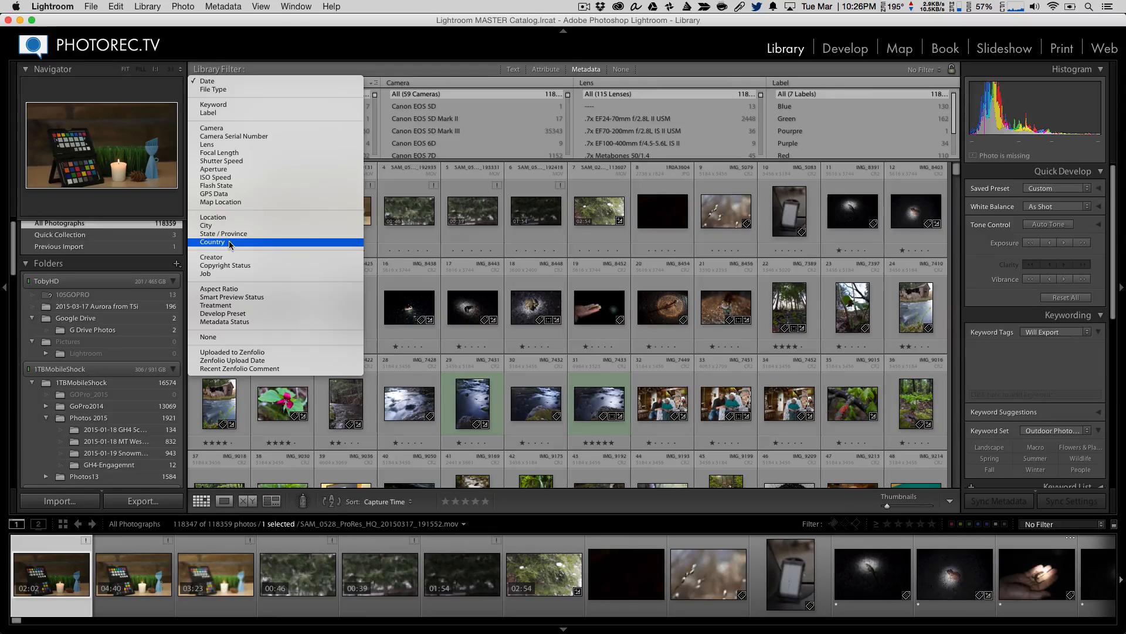
pyautogui.moveTo(228, 225)
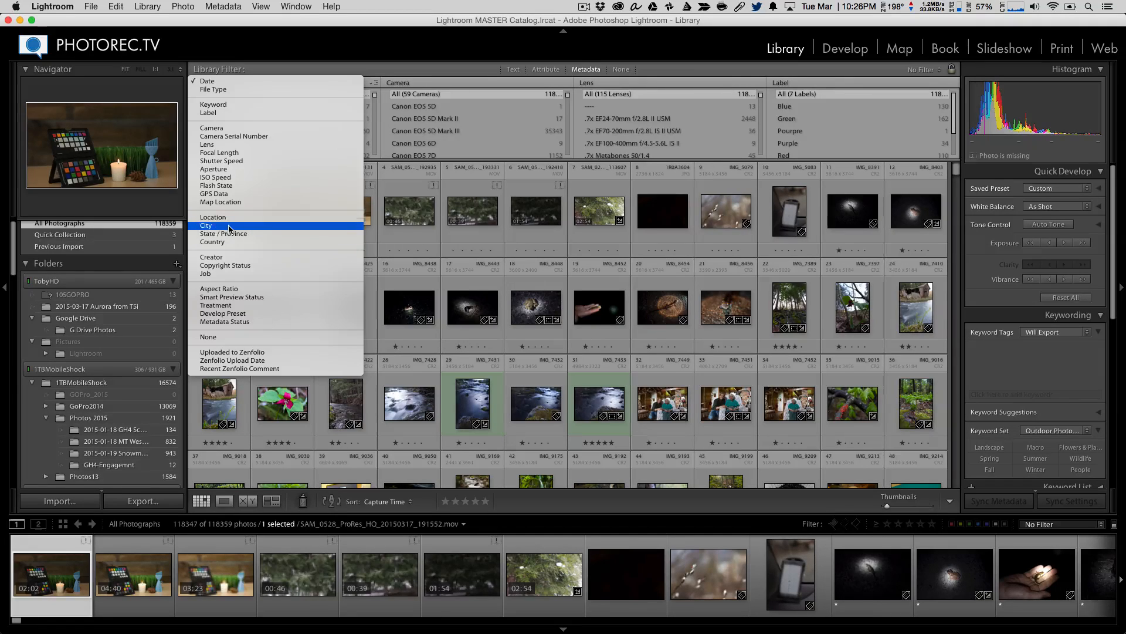
pyautogui.click(224, 234)
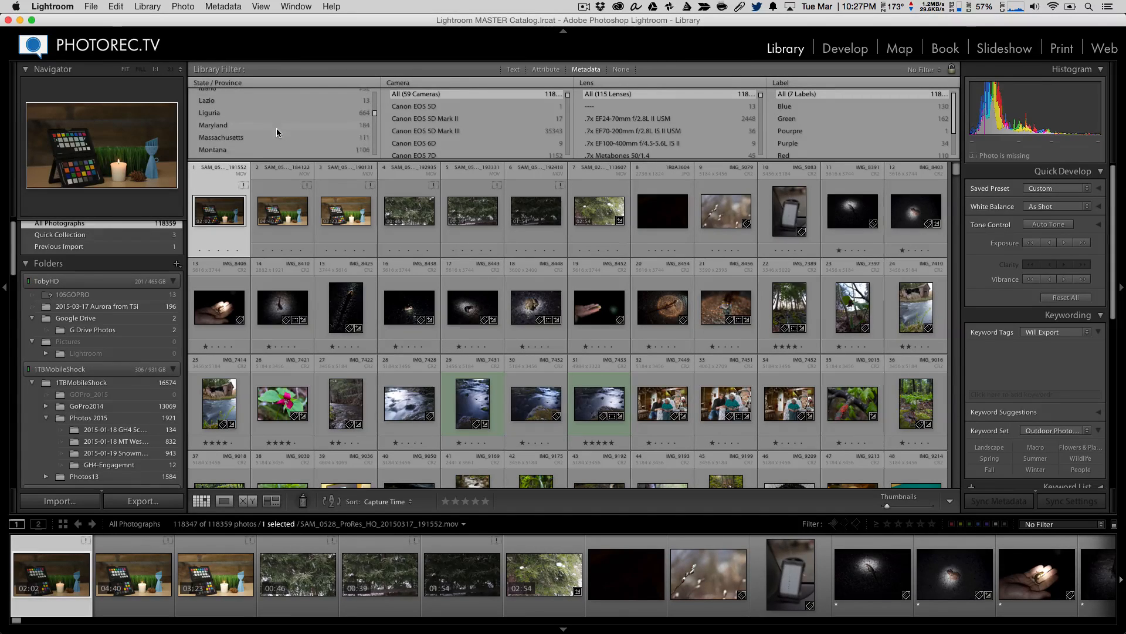
# - Filter the grid to Montana's 1,106 photos and scroll through them
pyautogui.click(213, 142)
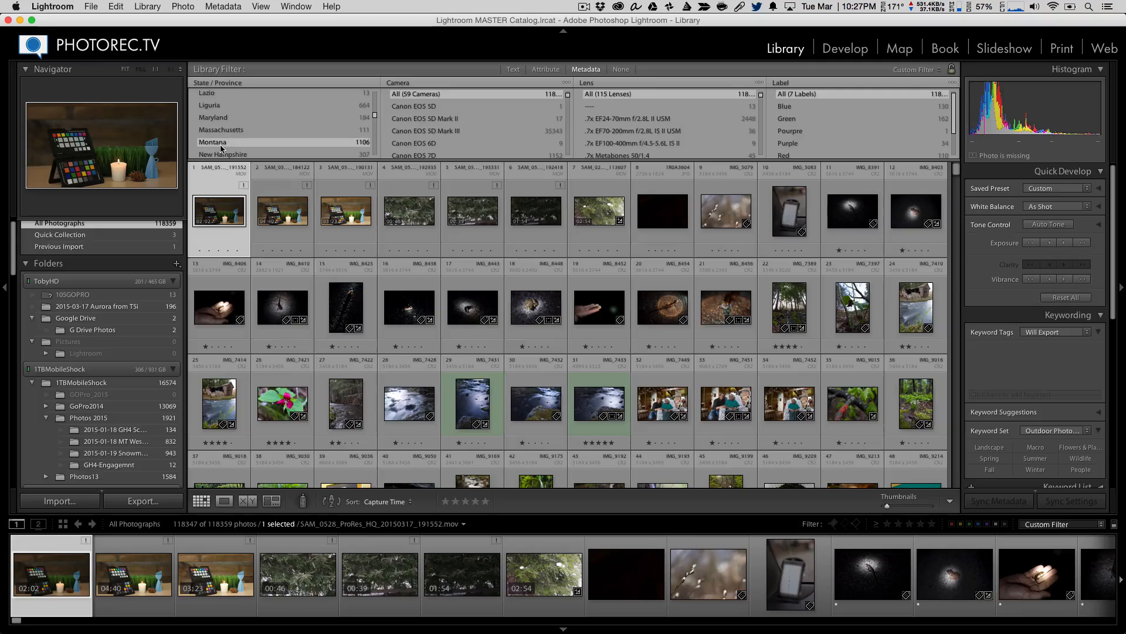
pyautogui.click(212, 142)
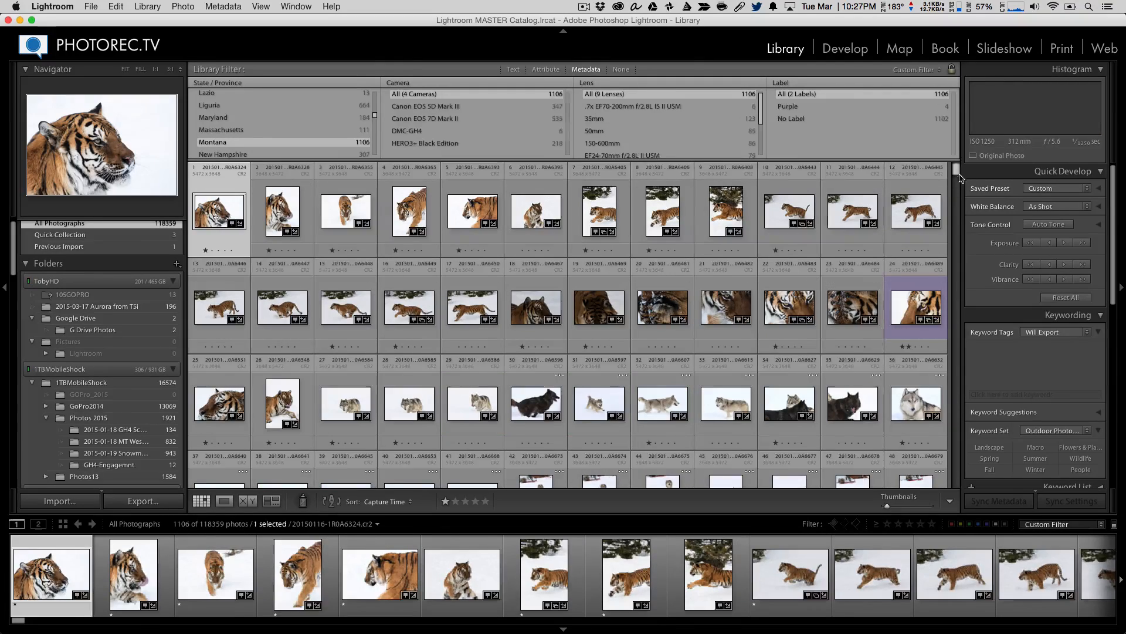
pyautogui.scroll(-3)
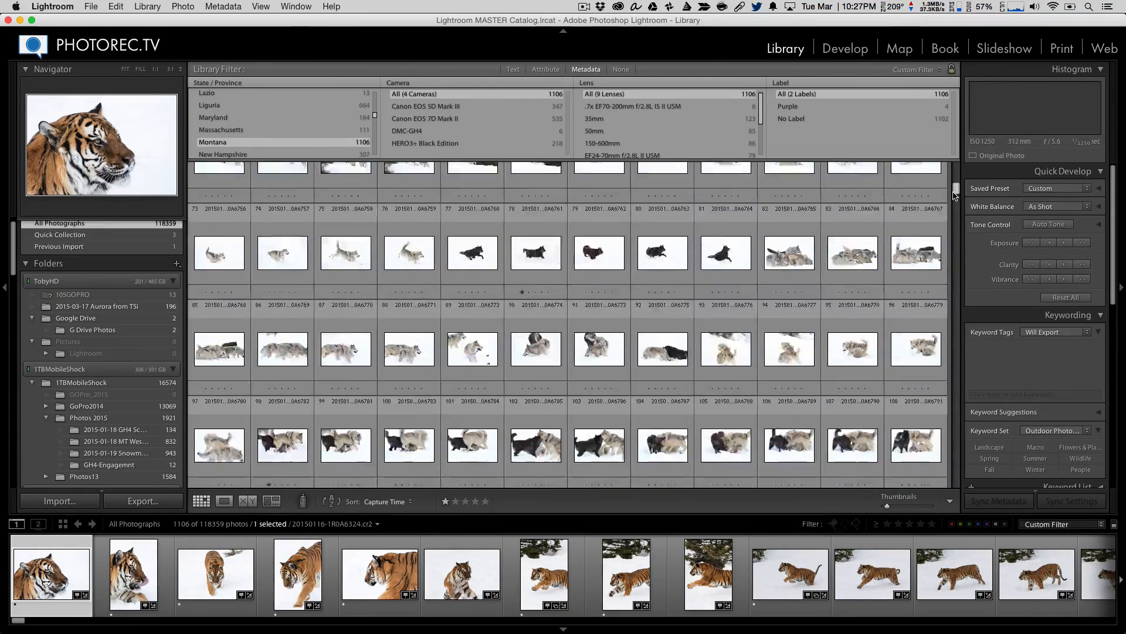
pyautogui.scroll(-3)
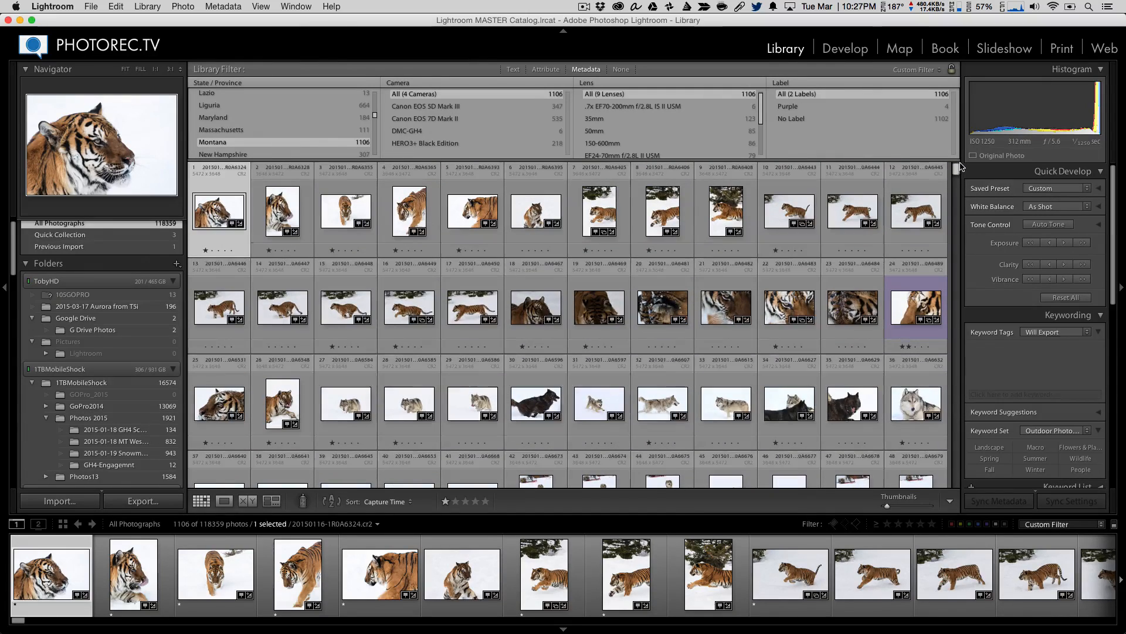
pyautogui.scroll(-3)
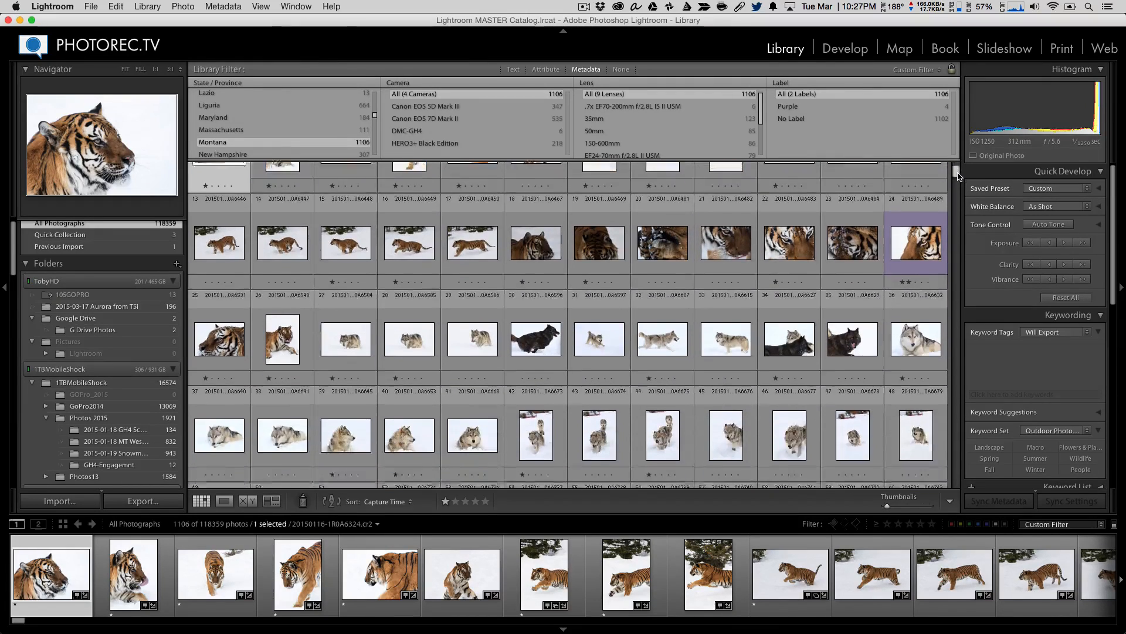
pyautogui.scroll(-3)
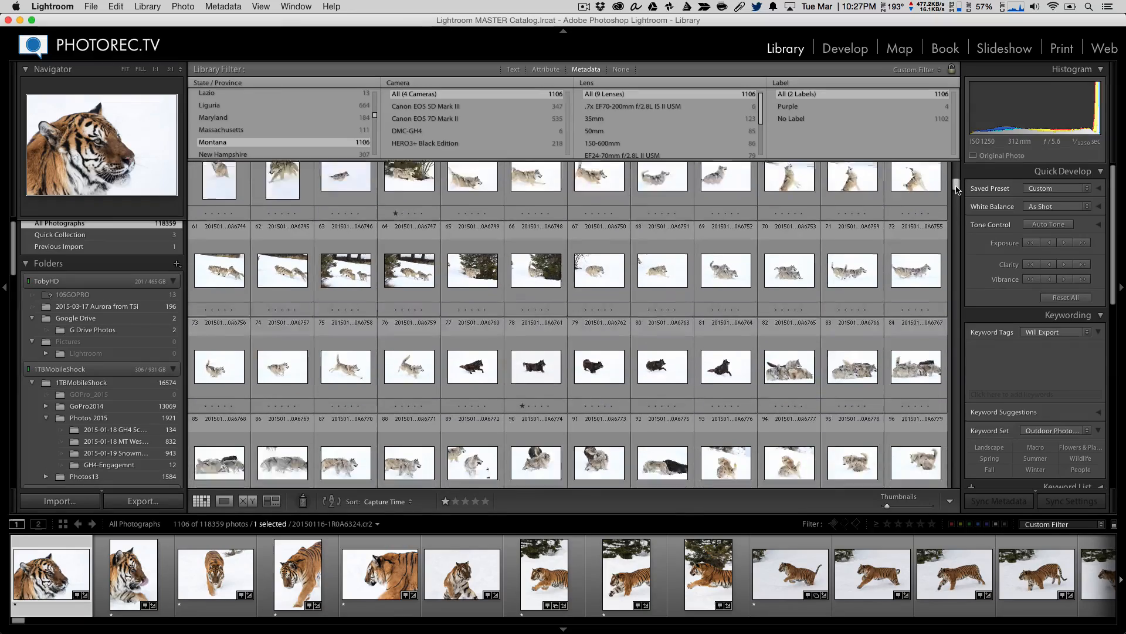
pyautogui.scroll(-3)
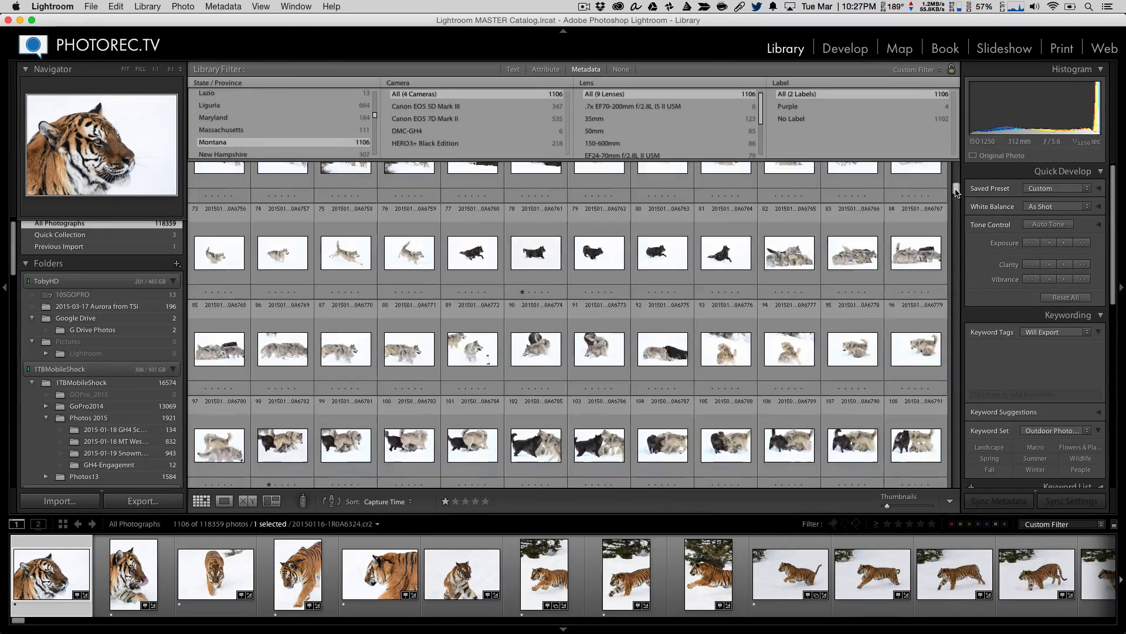
pyautogui.scroll(-3)
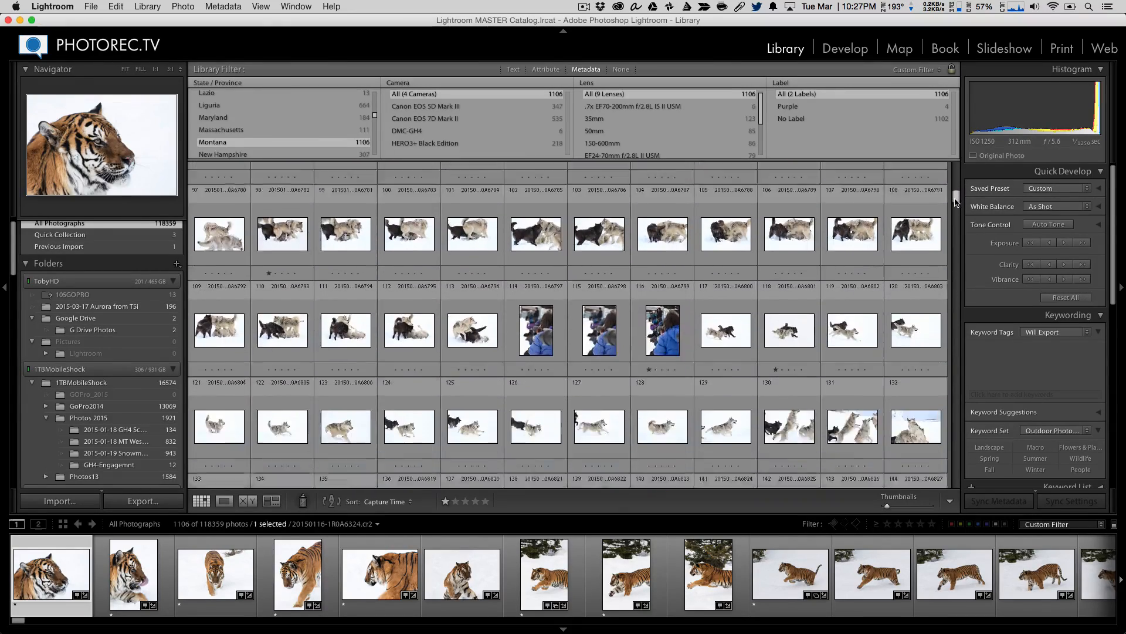
pyautogui.scroll(-3)
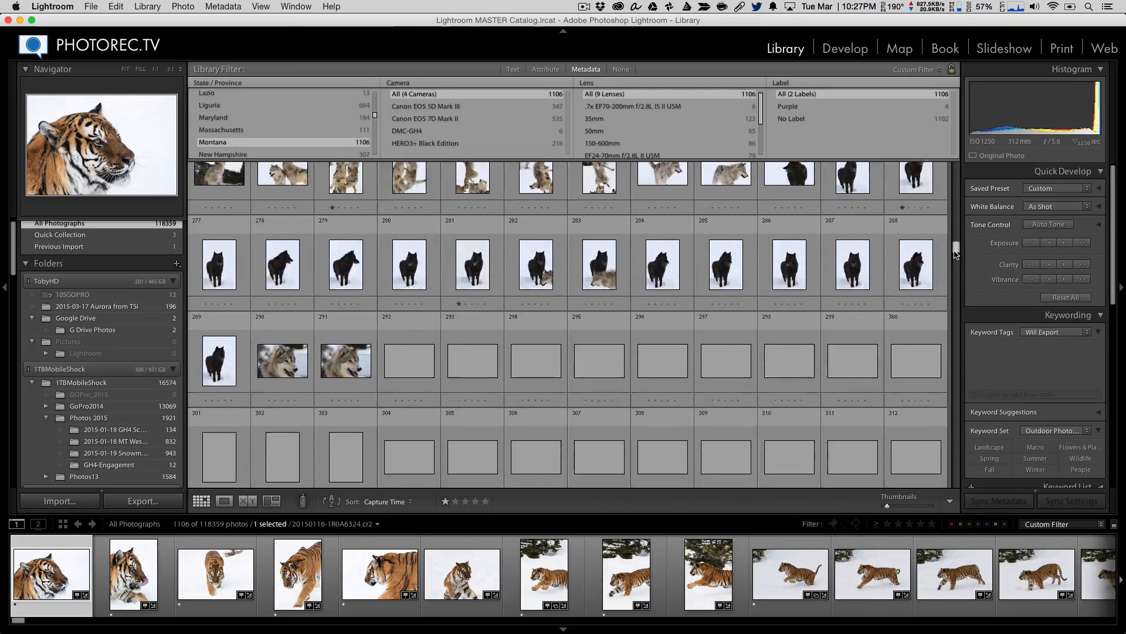
pyautogui.scroll(-3)
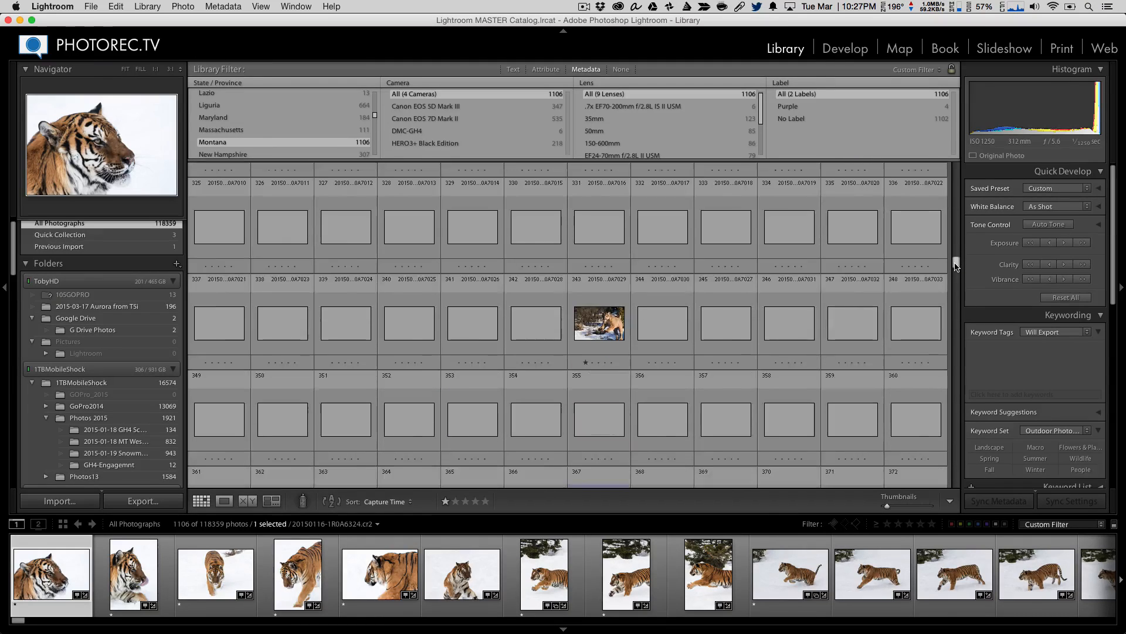
pyautogui.scroll(-3)
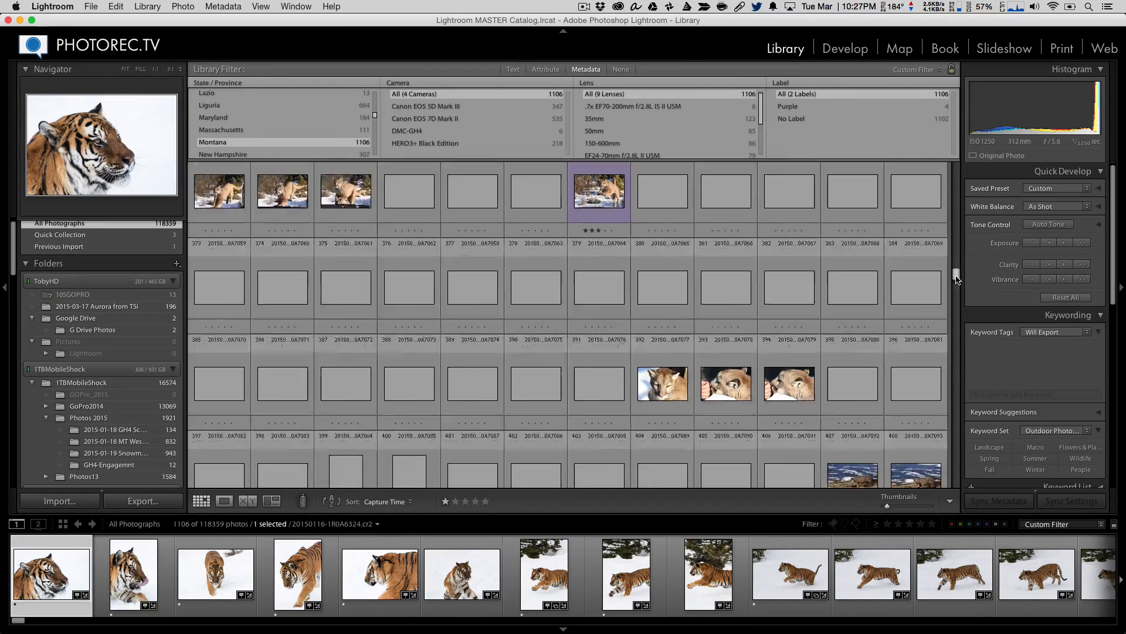
pyautogui.scroll(-3)
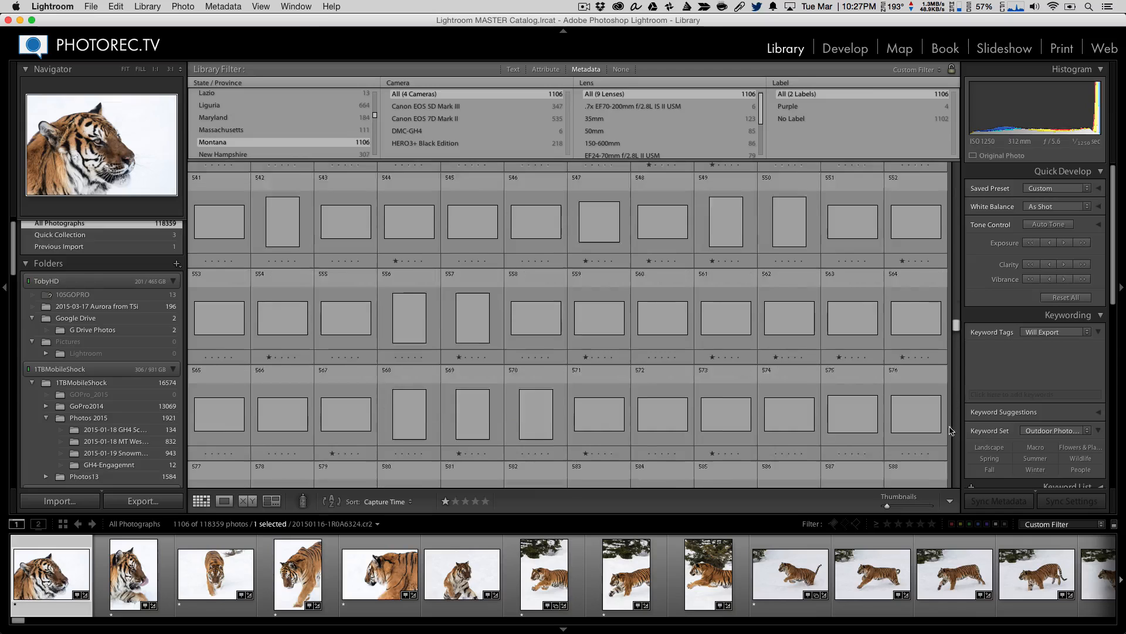
pyautogui.scroll(-3)
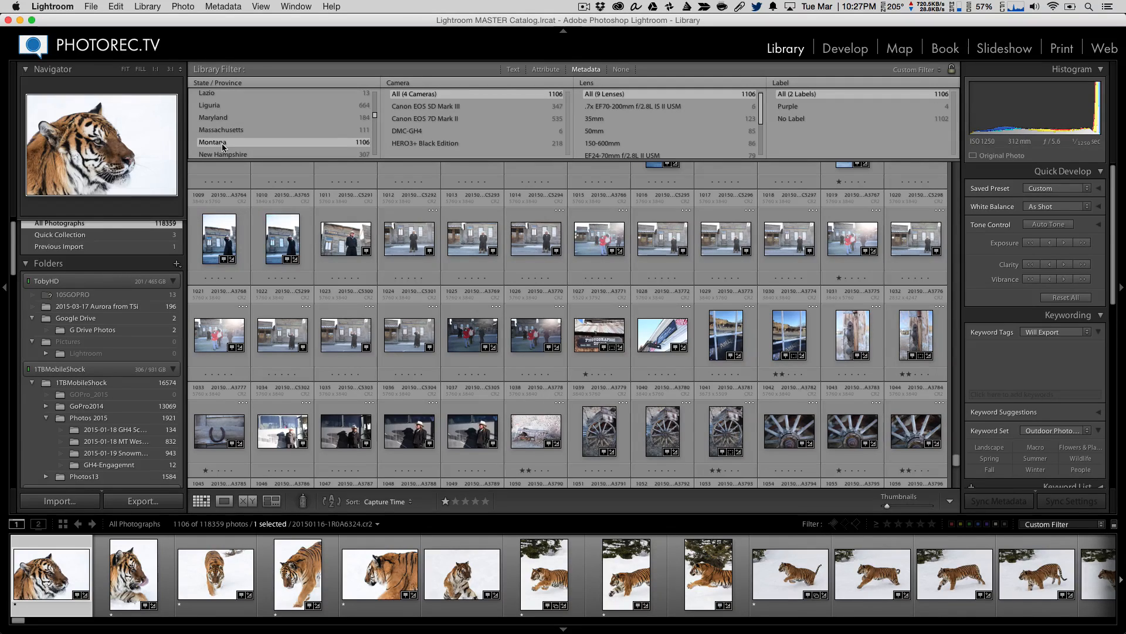
# - Back on the Map, start a smart collection with a State/Province rule 'vermont'
pyautogui.click(899, 47)
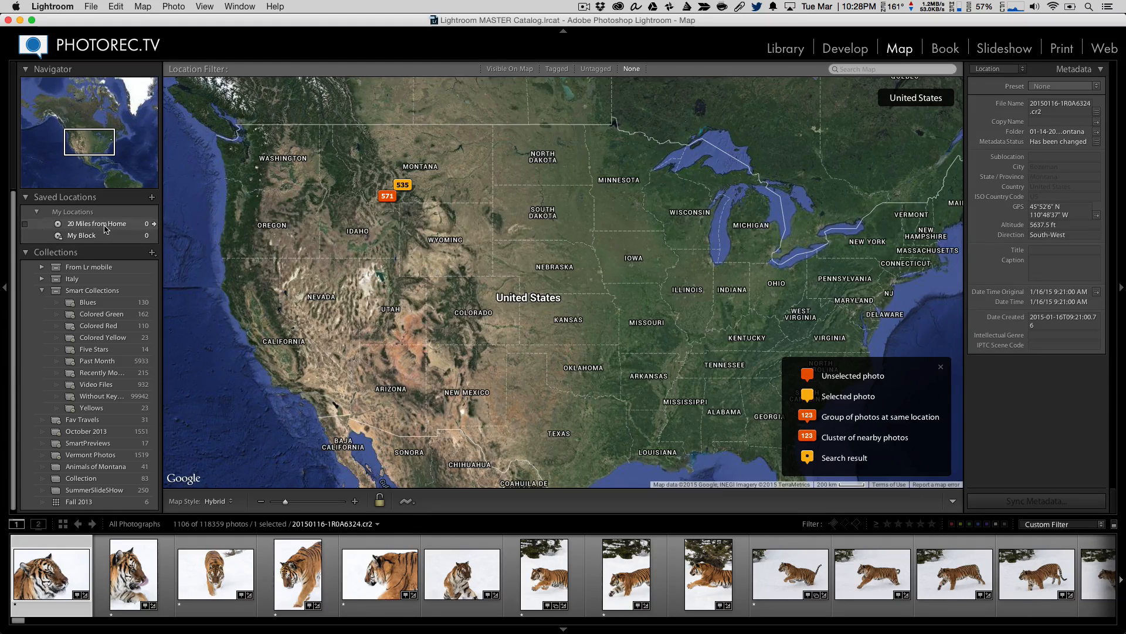
pyautogui.click(152, 252)
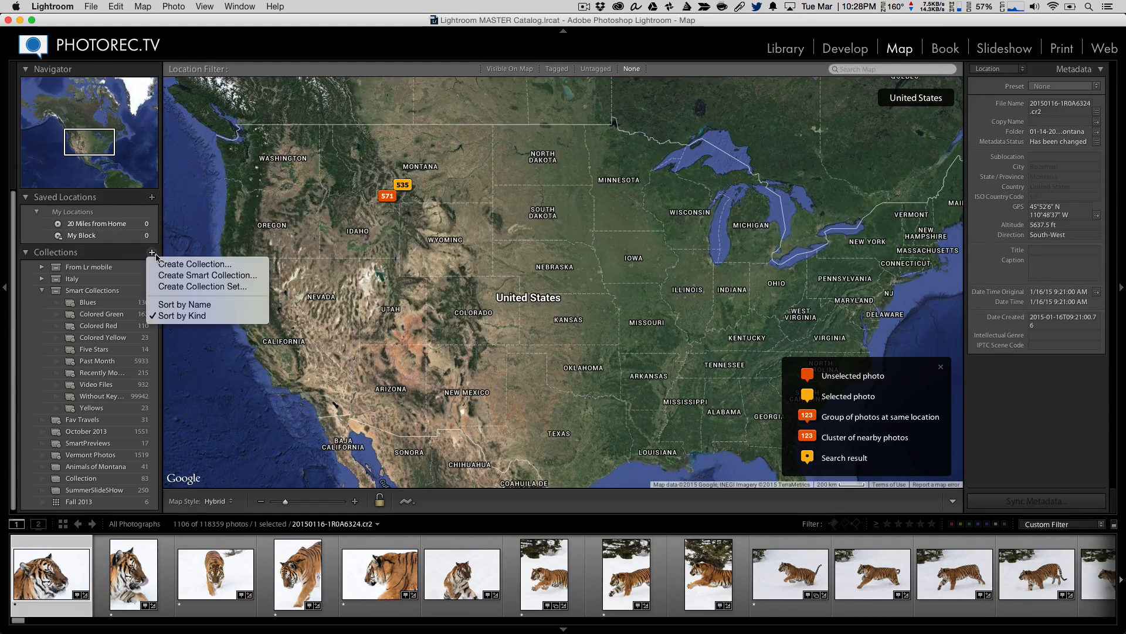
pyautogui.click(207, 275)
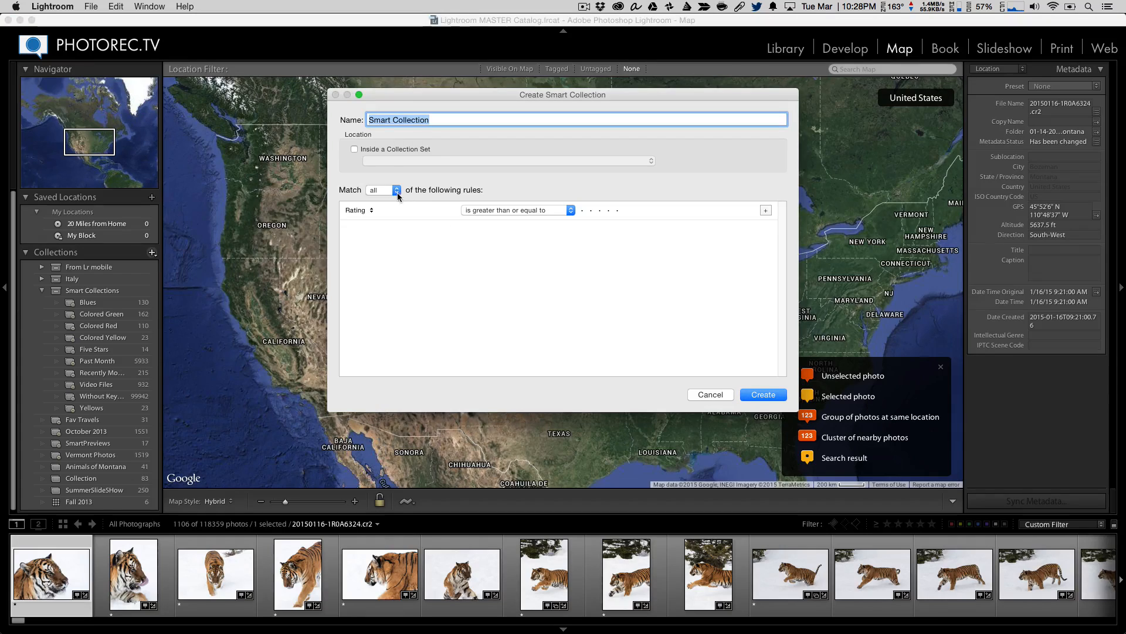
pyautogui.click(357, 210)
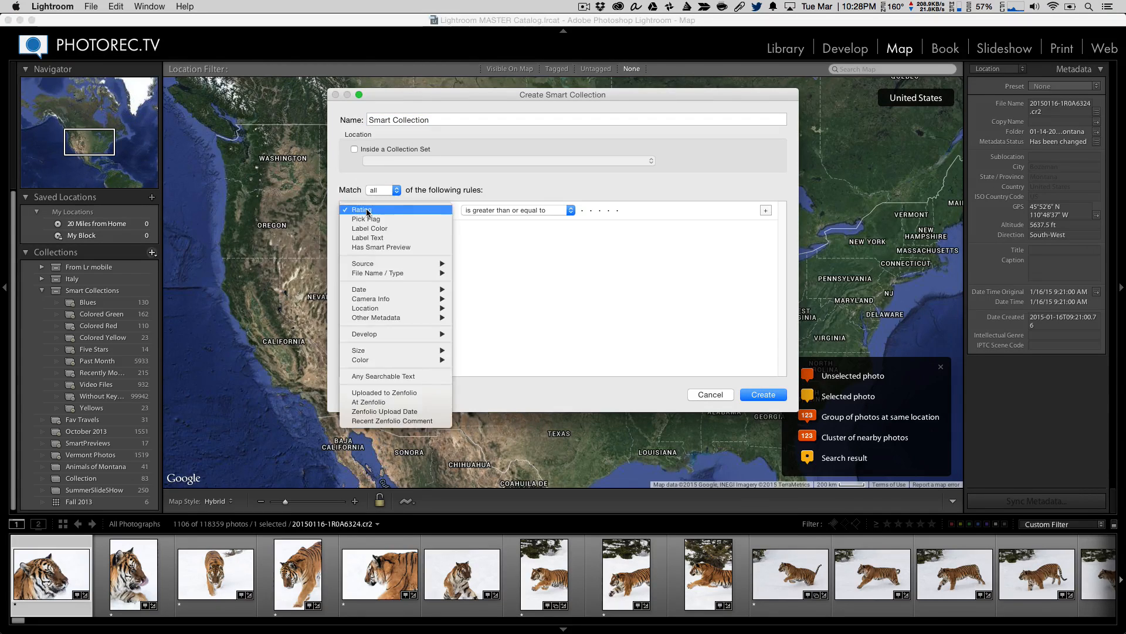
pyautogui.moveTo(390, 341)
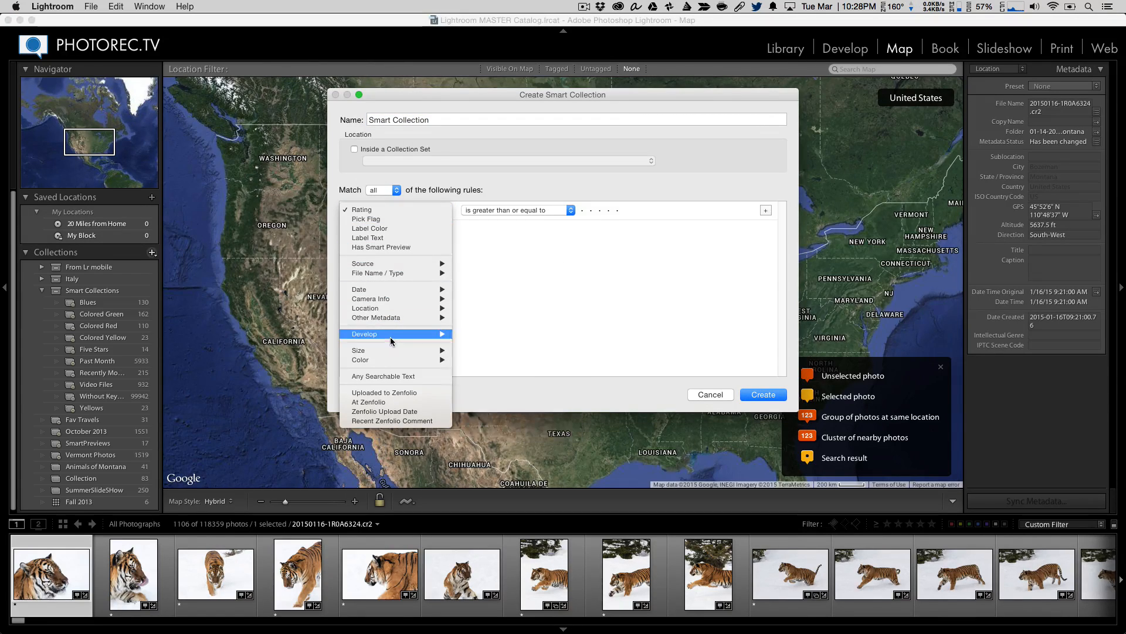
pyautogui.moveTo(366, 308)
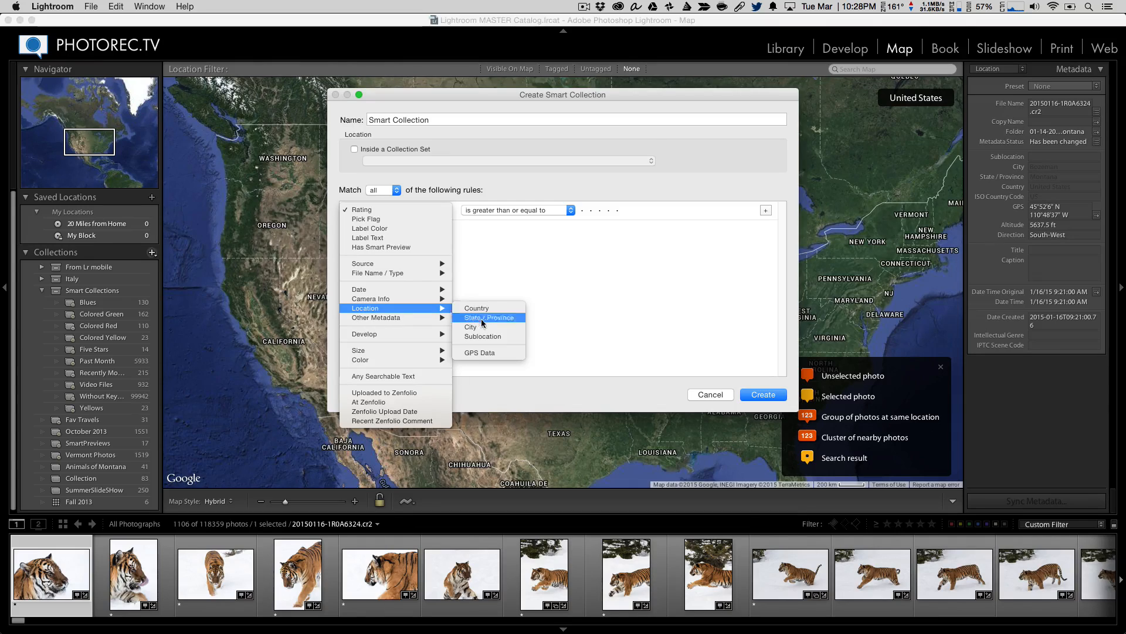
pyautogui.click(488, 317)
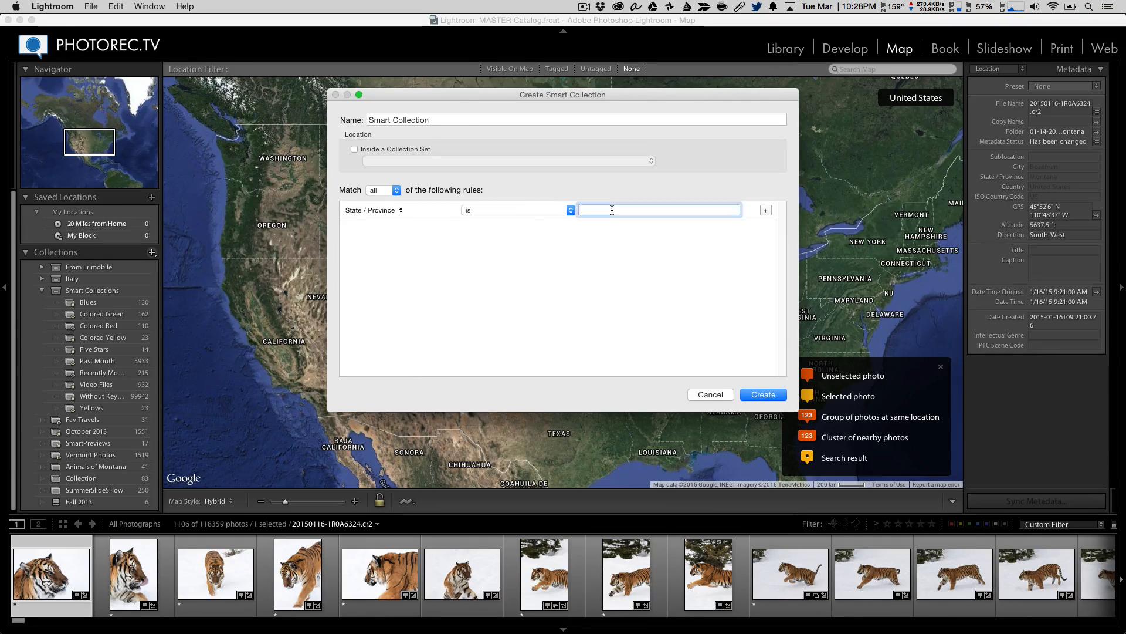
pyautogui.write('vermont')
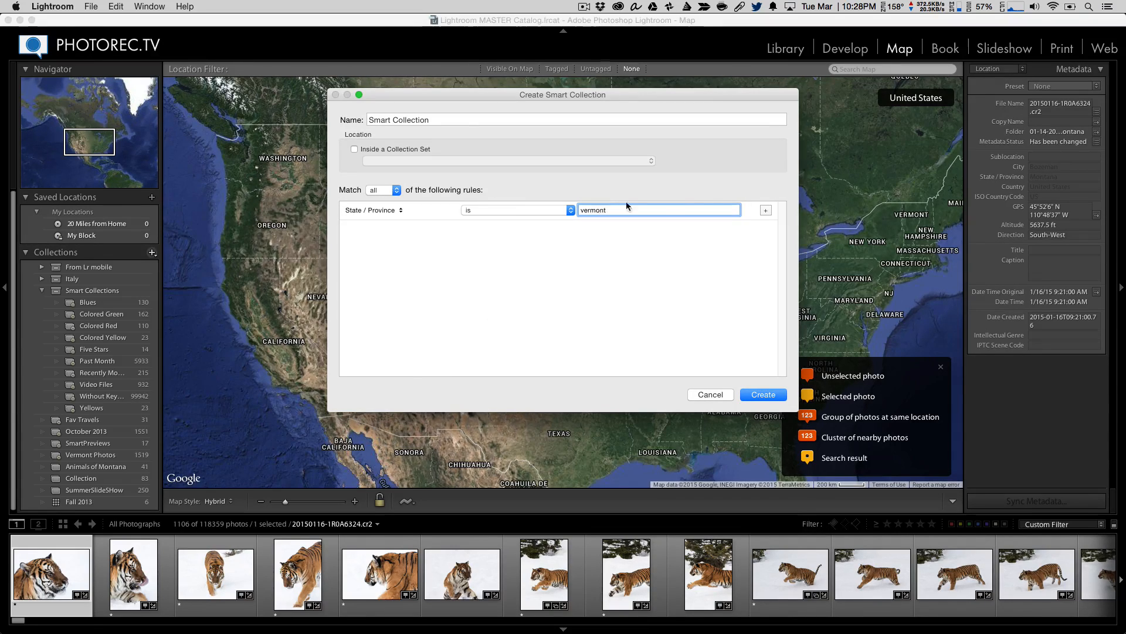
# - Add a second State/Province rule 'new hampshire' and name the collection VT NH
pyautogui.click(765, 210)
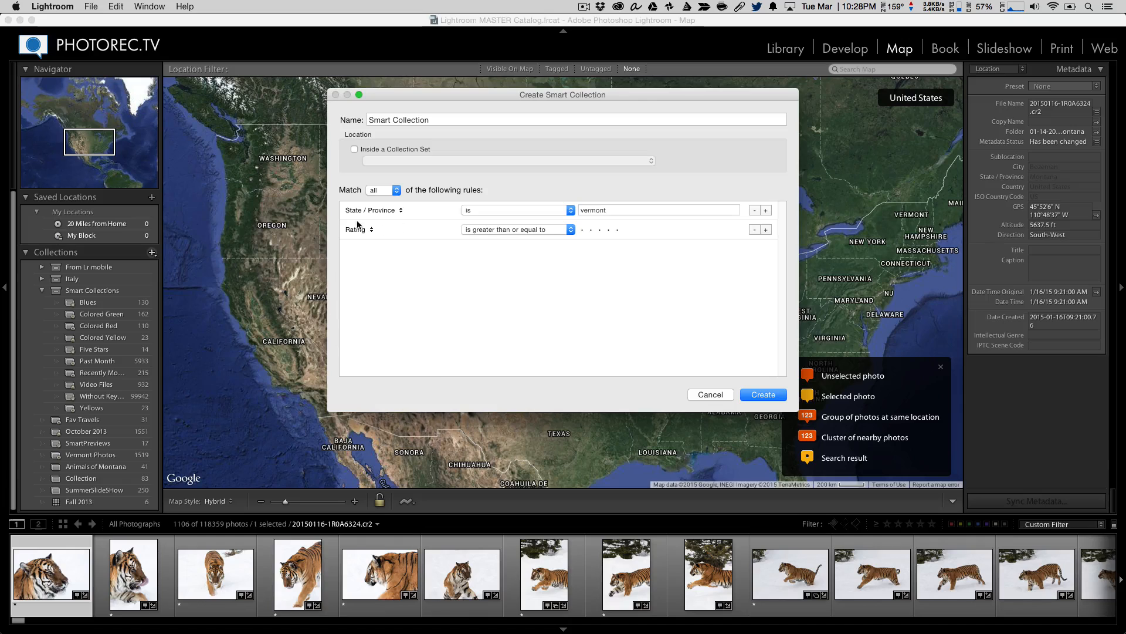
pyautogui.click(357, 228)
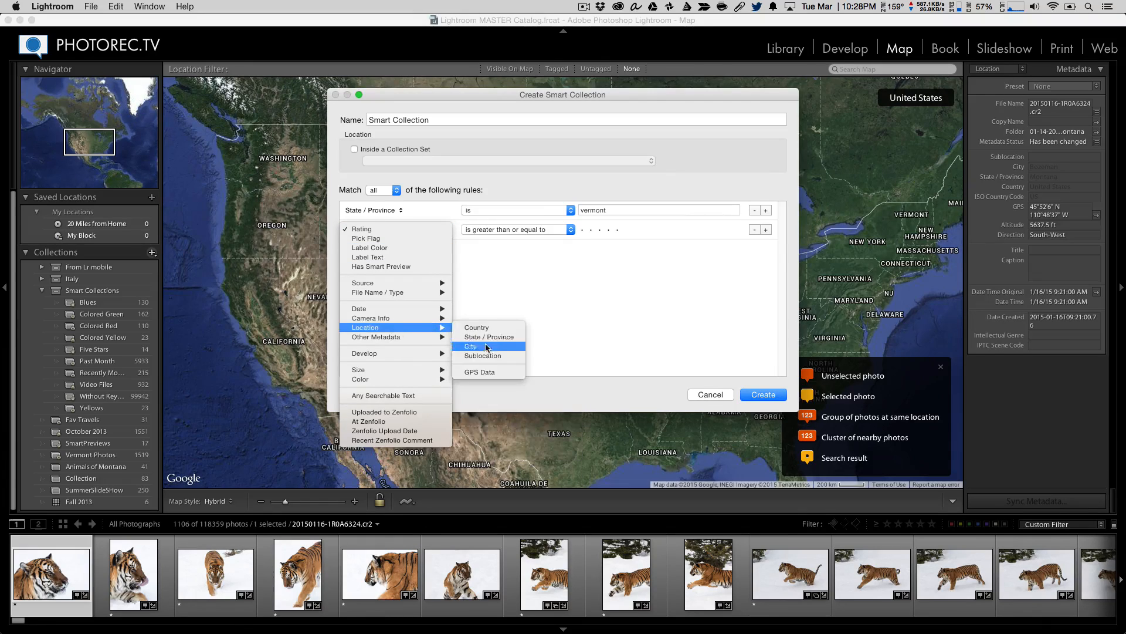
pyautogui.click(489, 337)
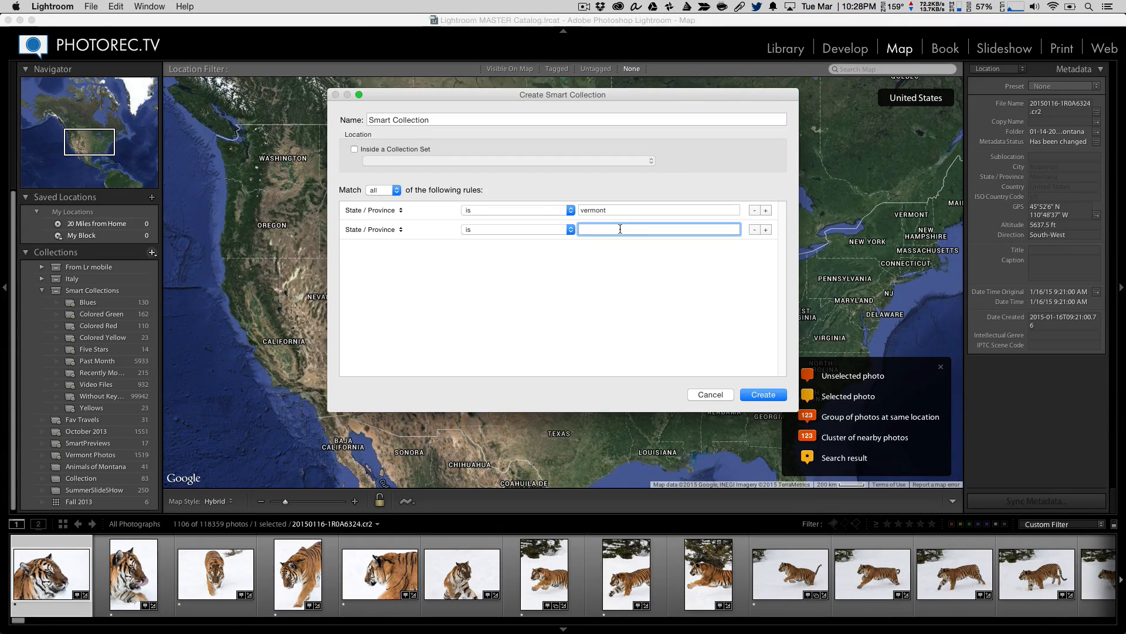
pyautogui.write('new hampshire')
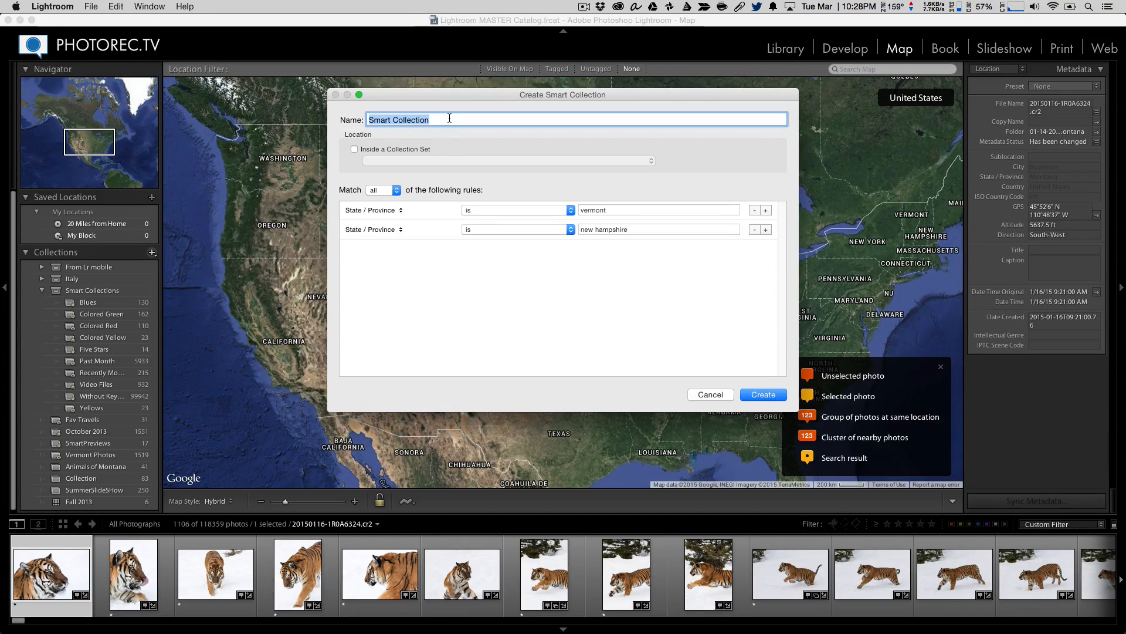
pyautogui.write('VT NH')
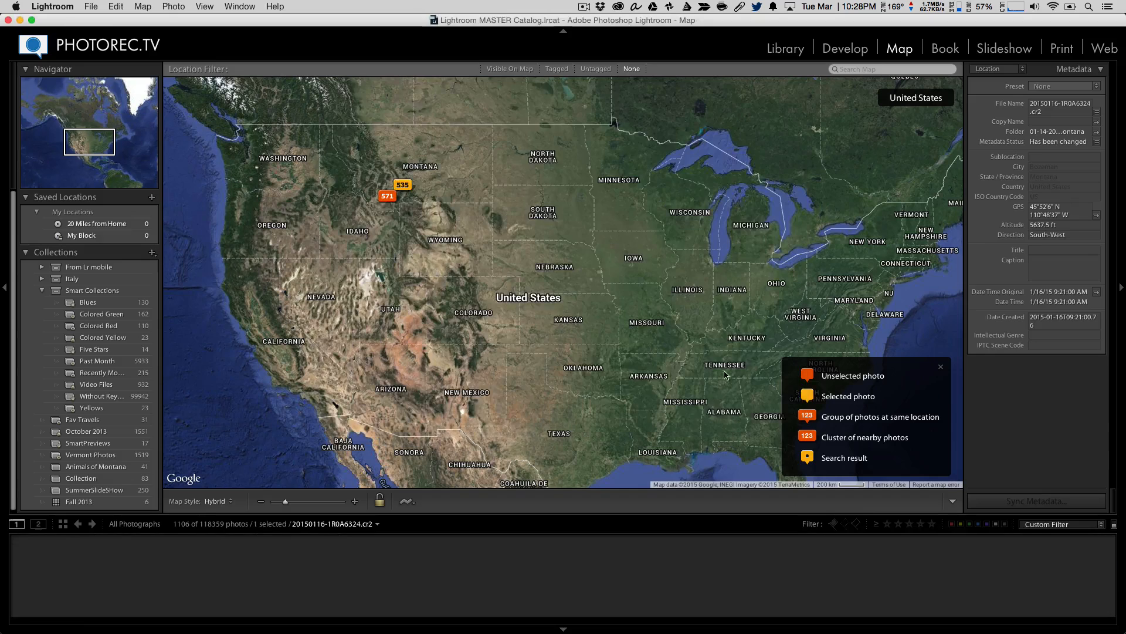
# - Change the VT NH smart collection's Match to 'any' and save, gathering 1,826 photos
pyautogui.click(76, 466)
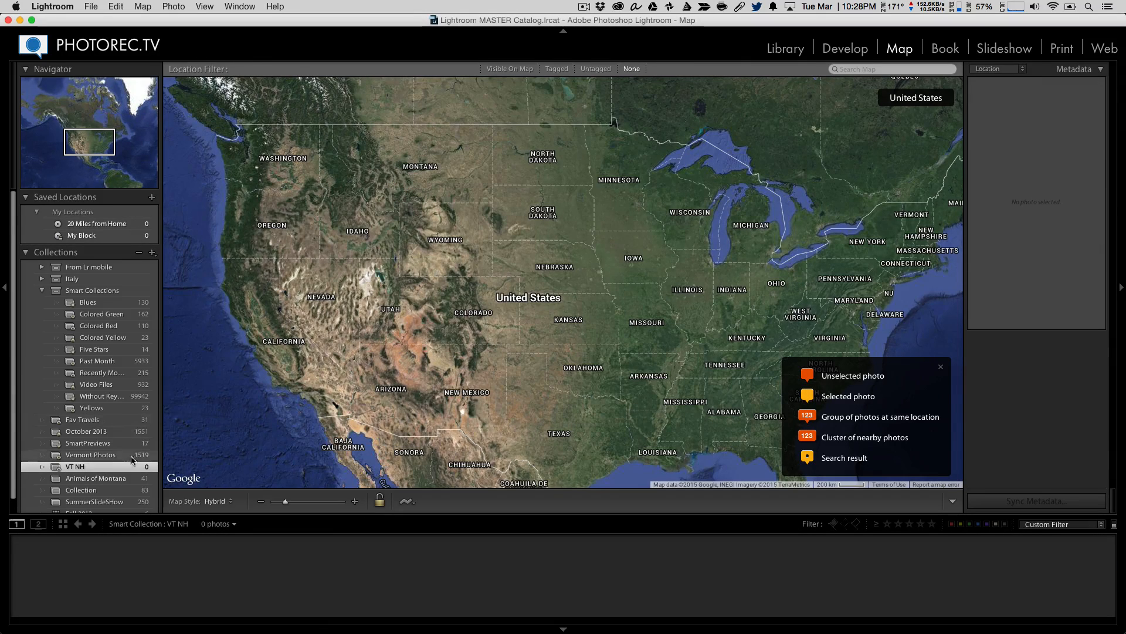
pyautogui.click(785, 47)
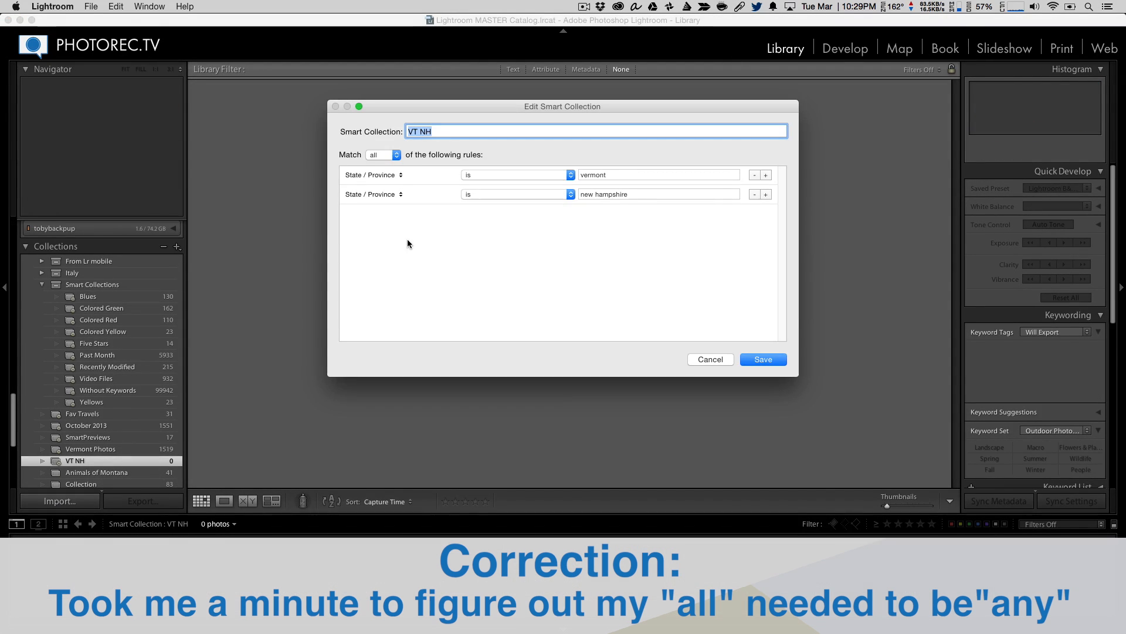
pyautogui.click(382, 155)
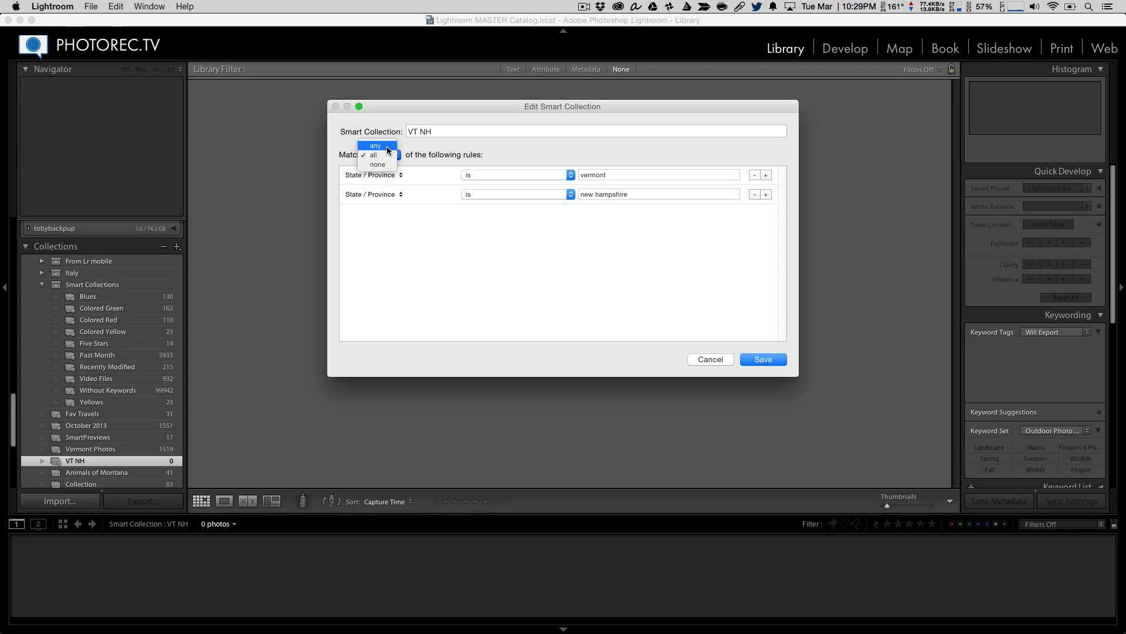
pyautogui.click(374, 155)
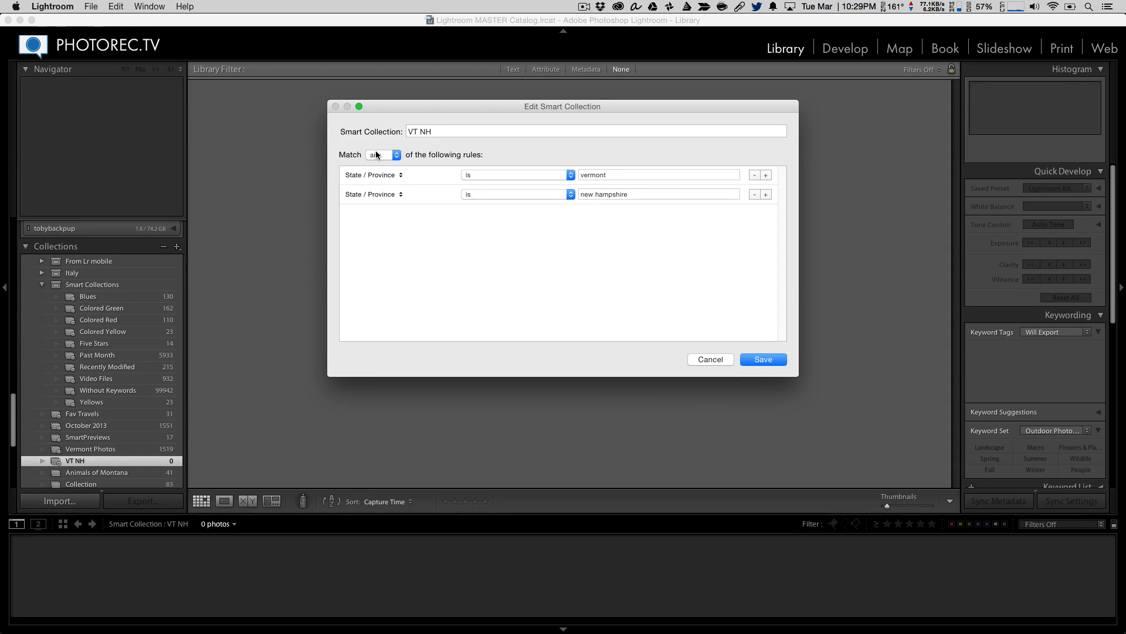
pyautogui.click(383, 154)
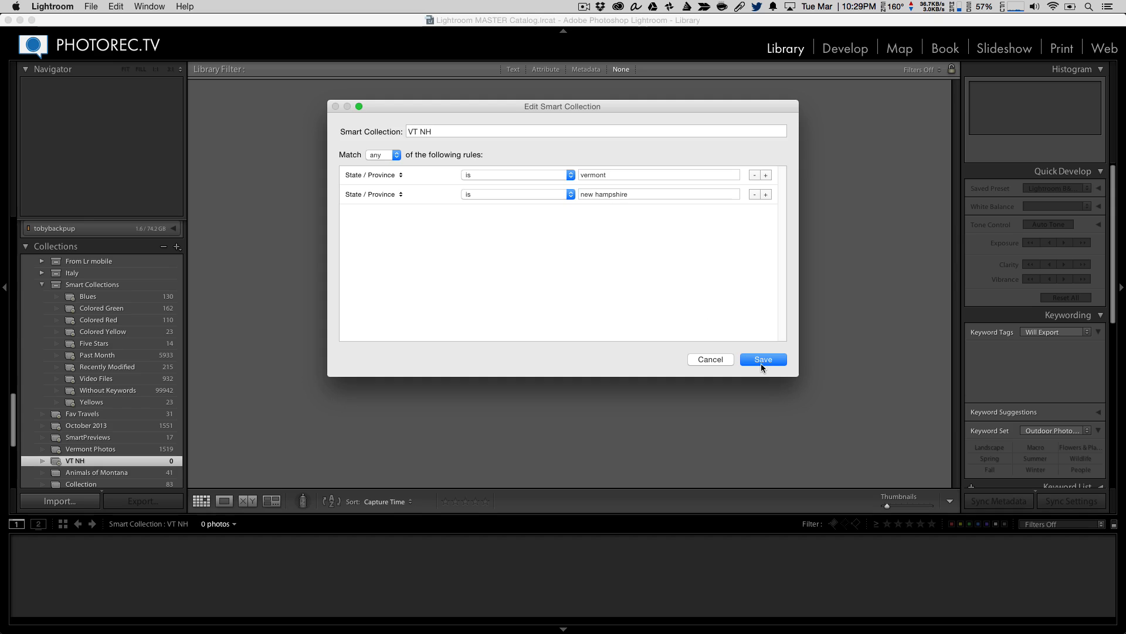
pyautogui.click(762, 359)
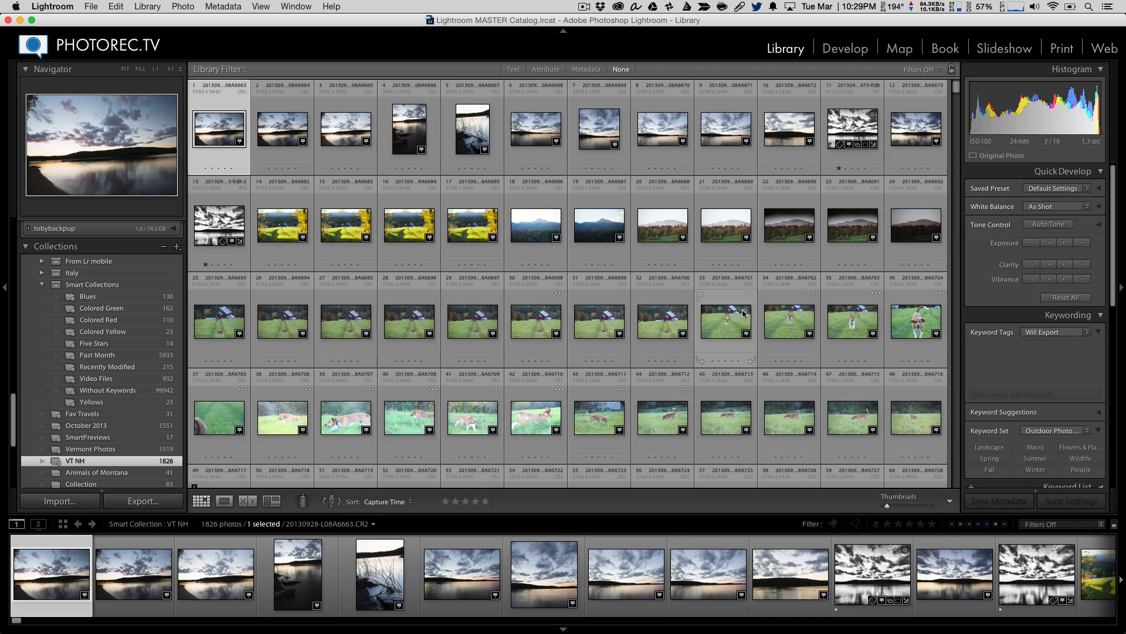
pyautogui.moveTo(743, 312)
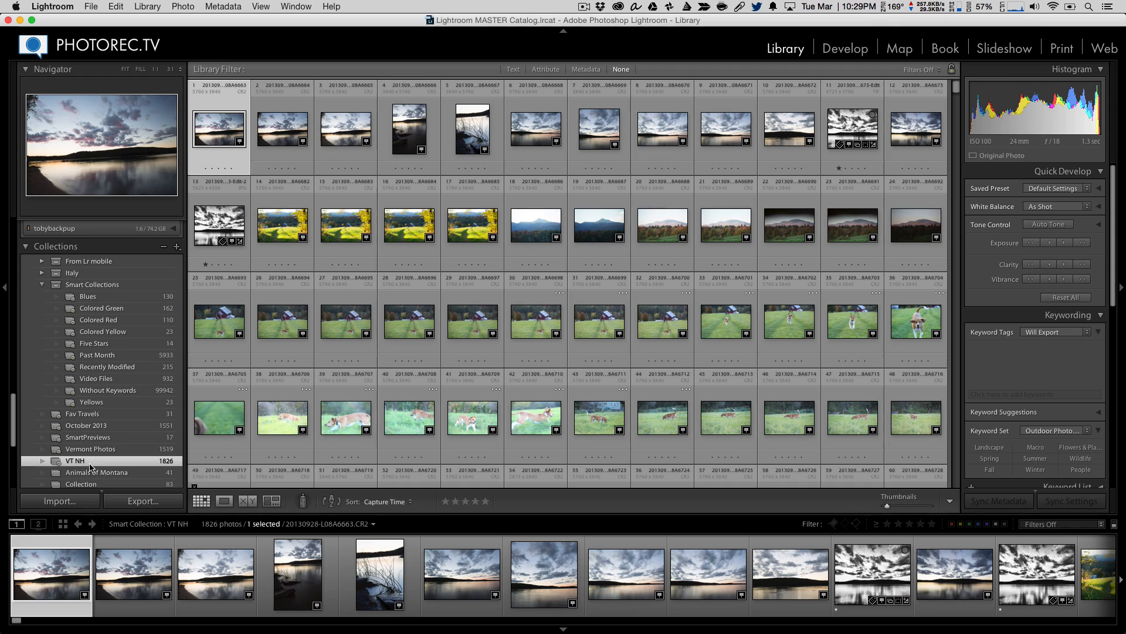
pyautogui.moveTo(898, 54)
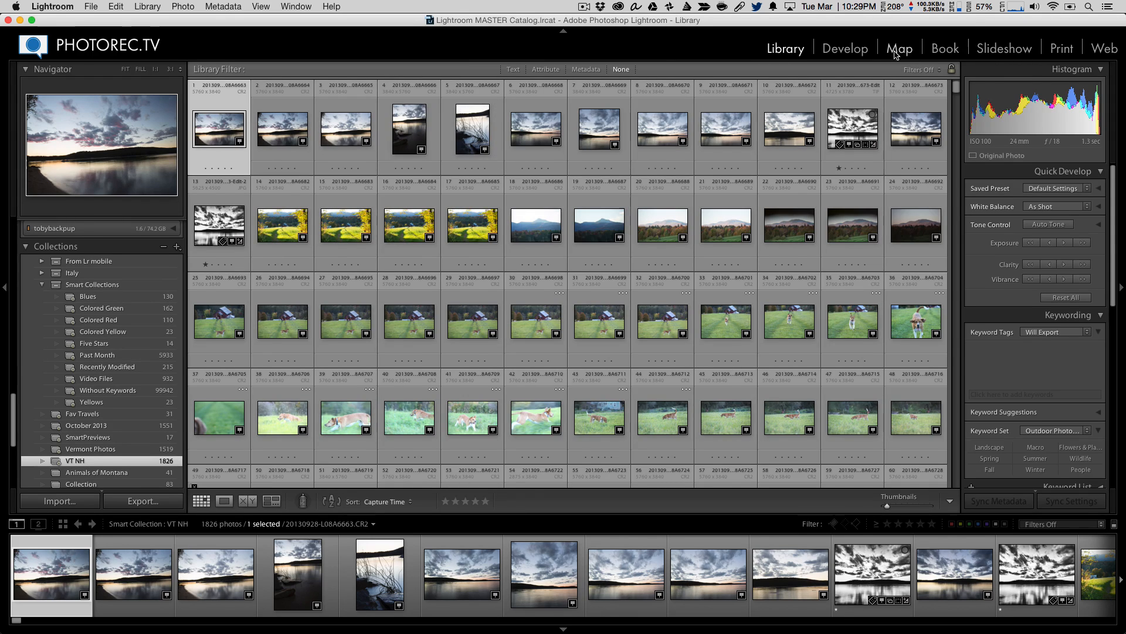
# - On the Map, define saved location 'Southern VT & NH' with a radius of about 140 miles
pyautogui.click(899, 48)
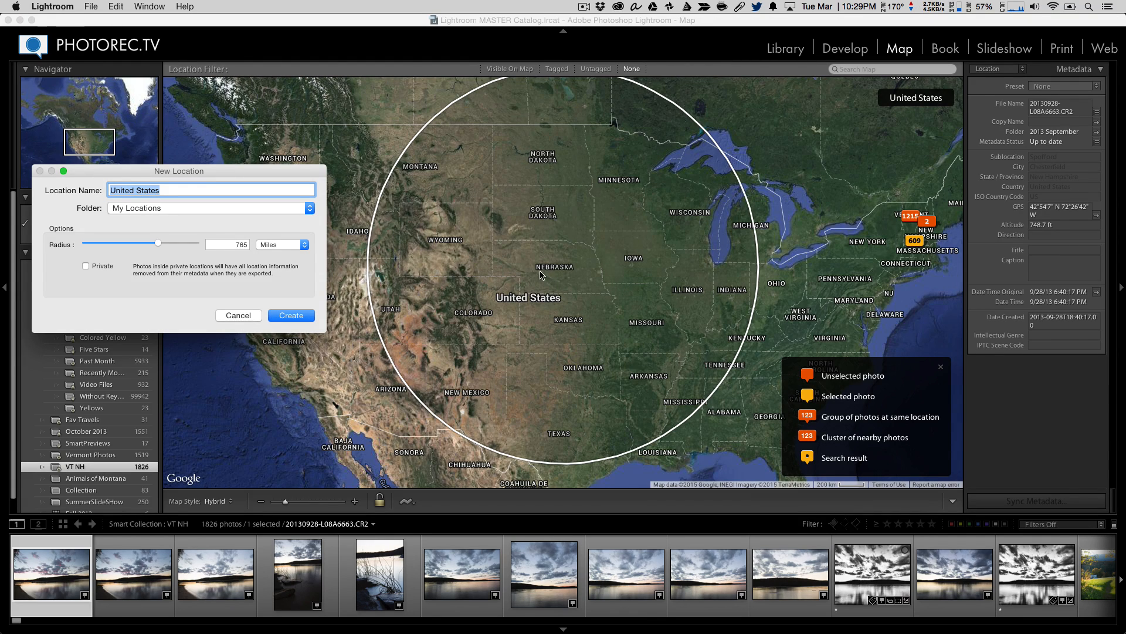
pyautogui.moveTo(158, 243); pyautogui.dragTo(118, 243)
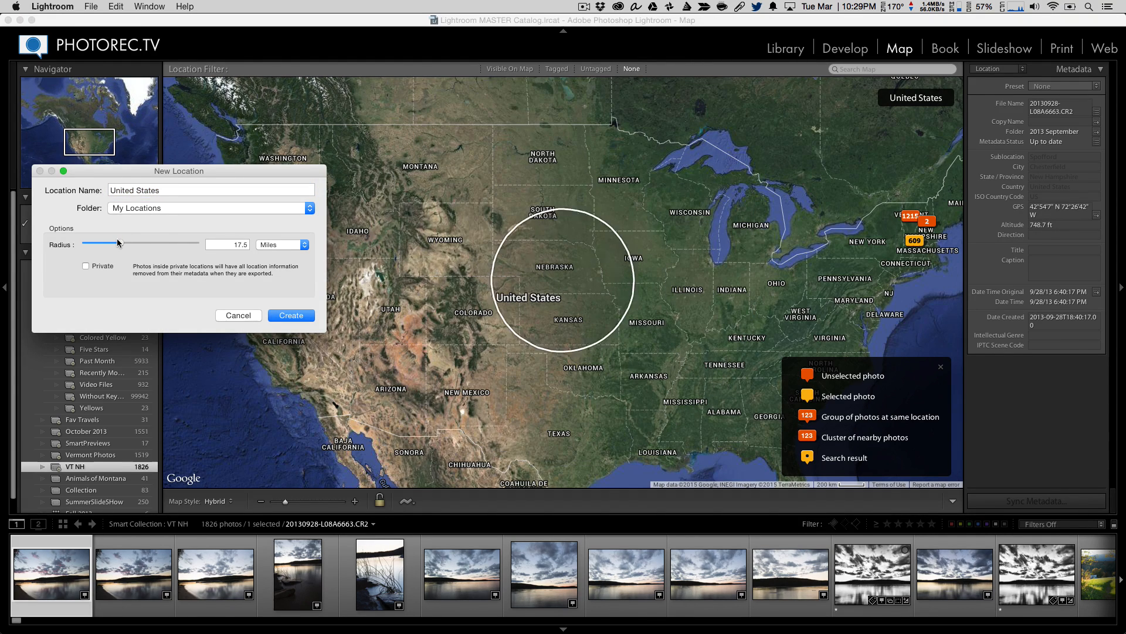
pyautogui.moveTo(97, 242); pyautogui.dragTo(135, 243)
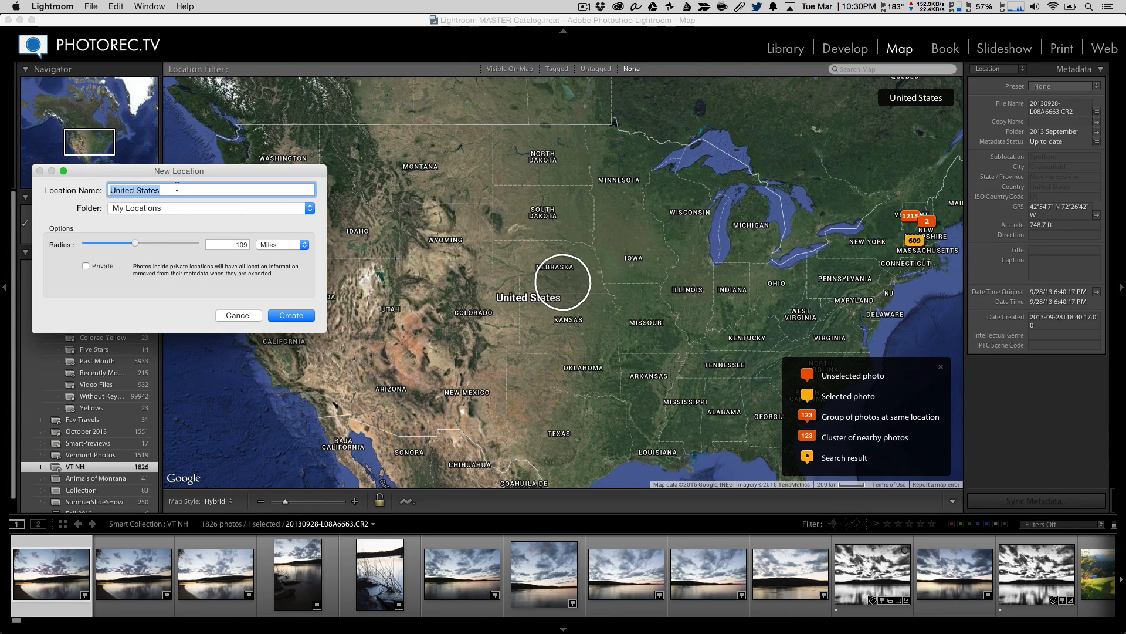
pyautogui.write('Southern VT &')
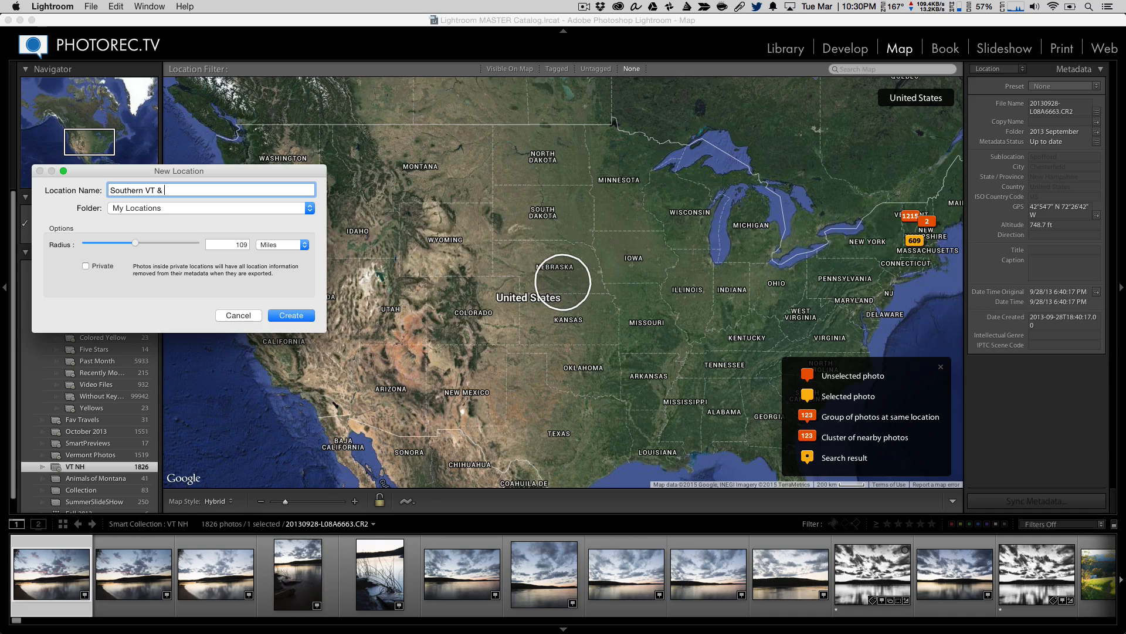
pyautogui.write('NH')
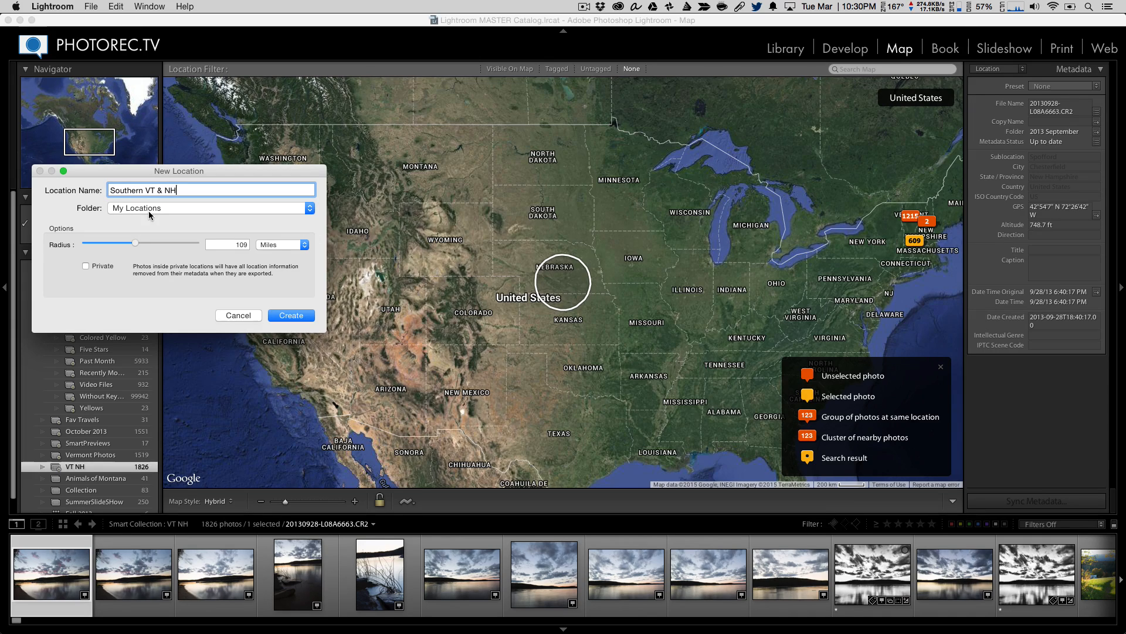
pyautogui.click(209, 207)
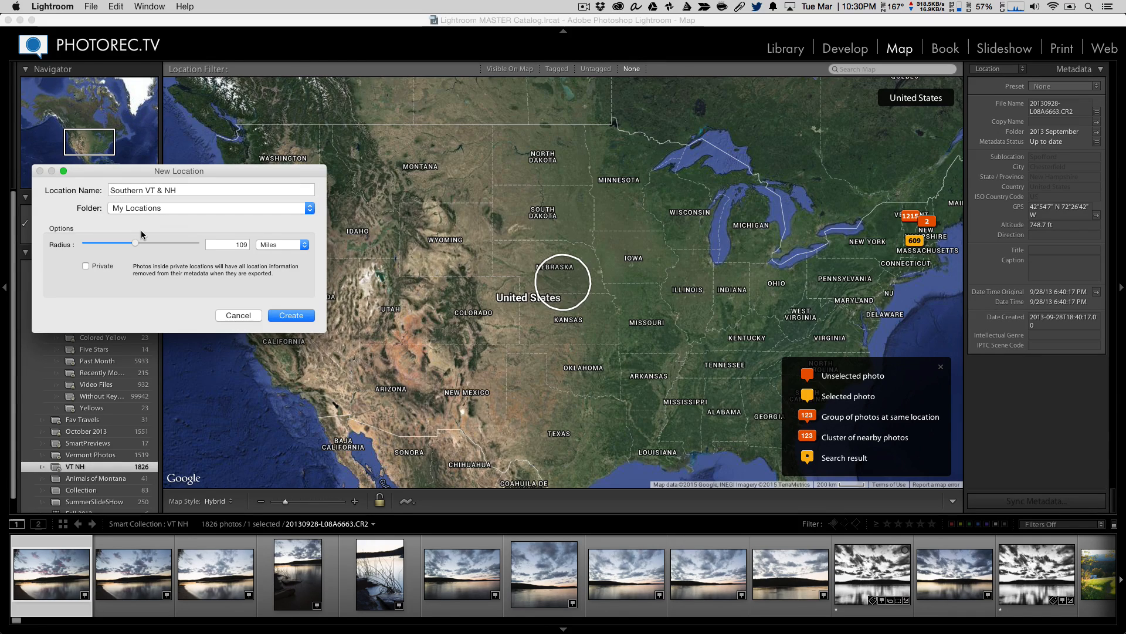
pyautogui.moveTo(132, 246)
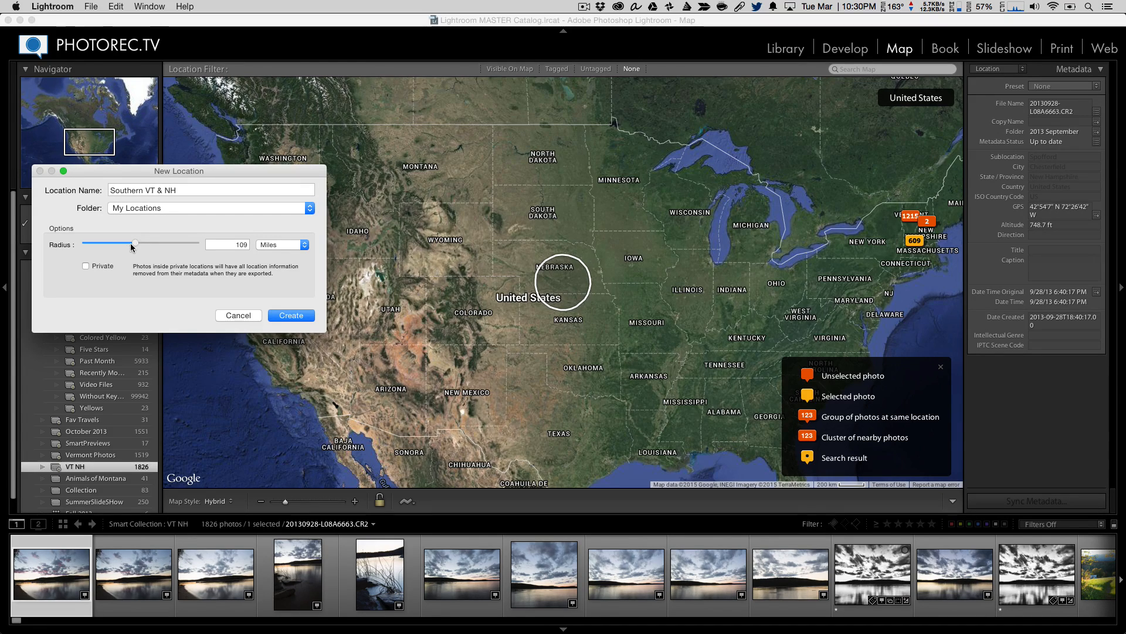
pyautogui.moveTo(132, 243); pyautogui.dragTo(137, 244)
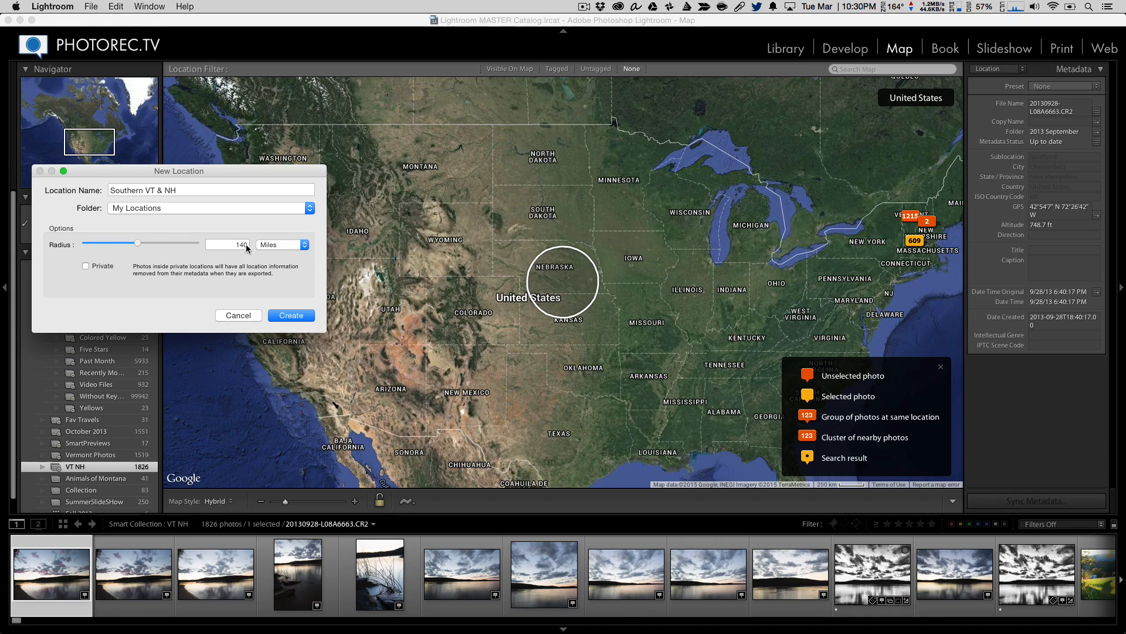
pyautogui.click(291, 315)
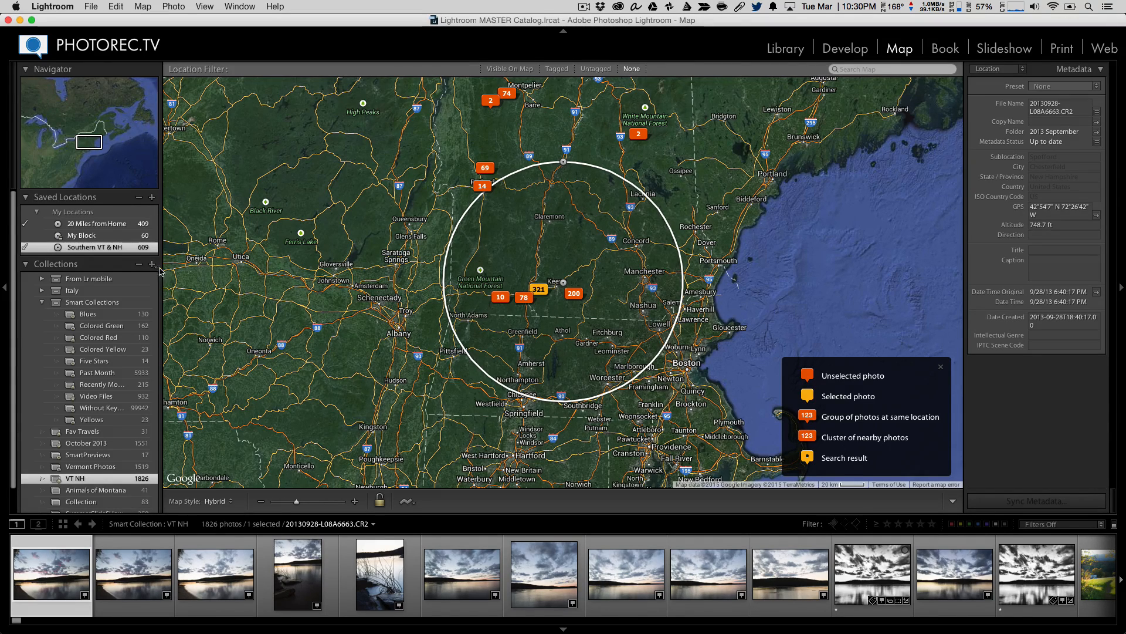
# - Open Location Options for the Southern VT & NH saved location, showing its 56.7-mile radius
pyautogui.rightClick(94, 247)
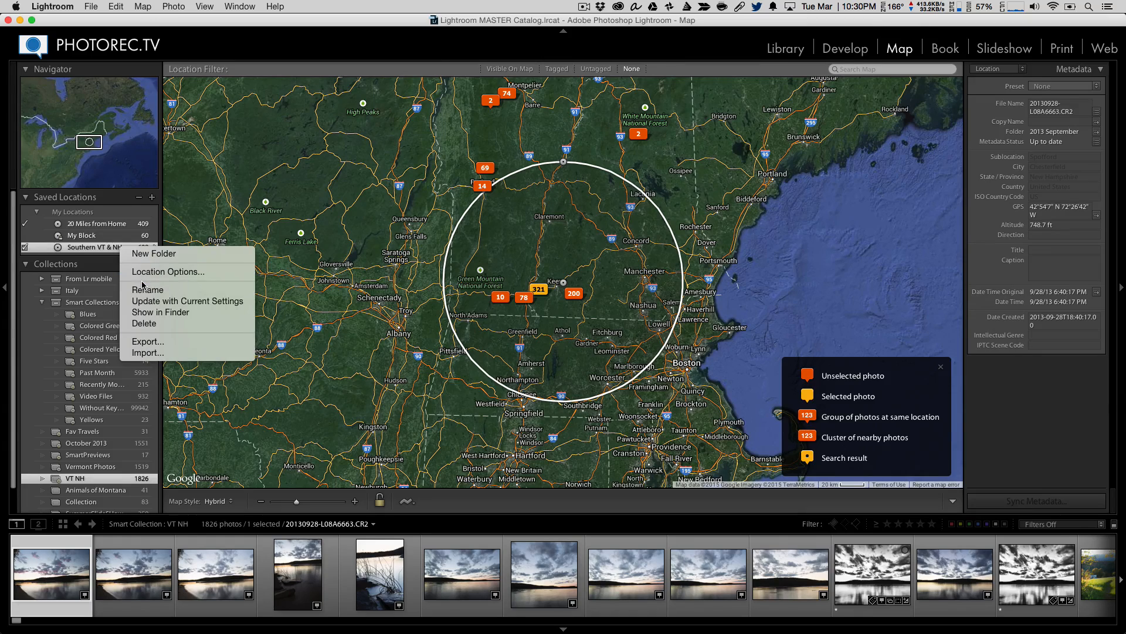
pyautogui.moveTo(188, 301)
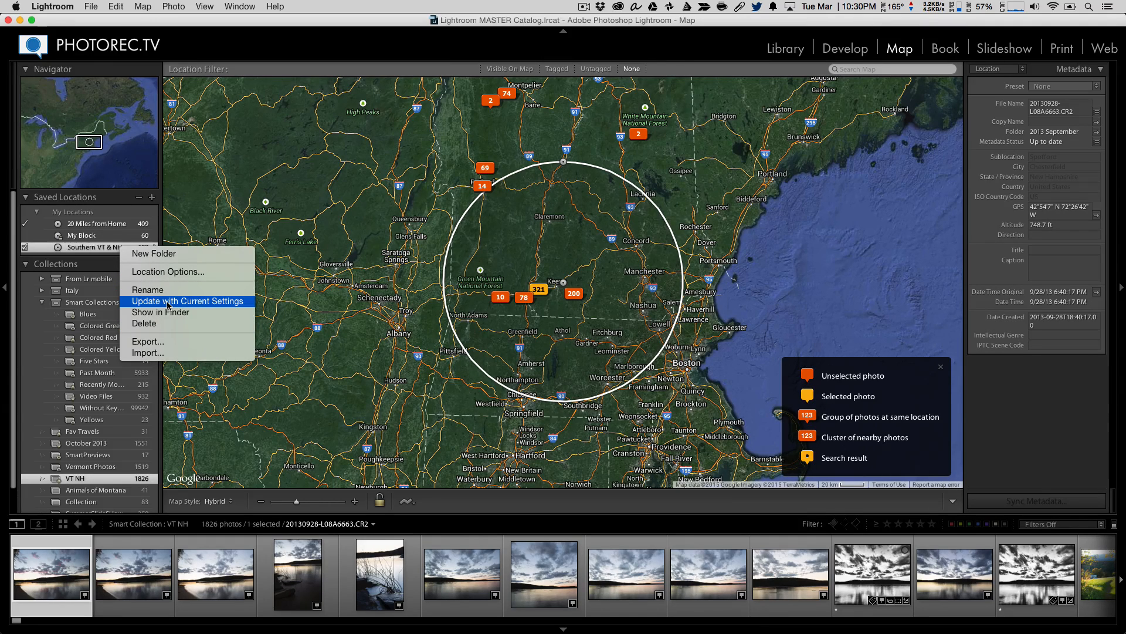
pyautogui.click(167, 272)
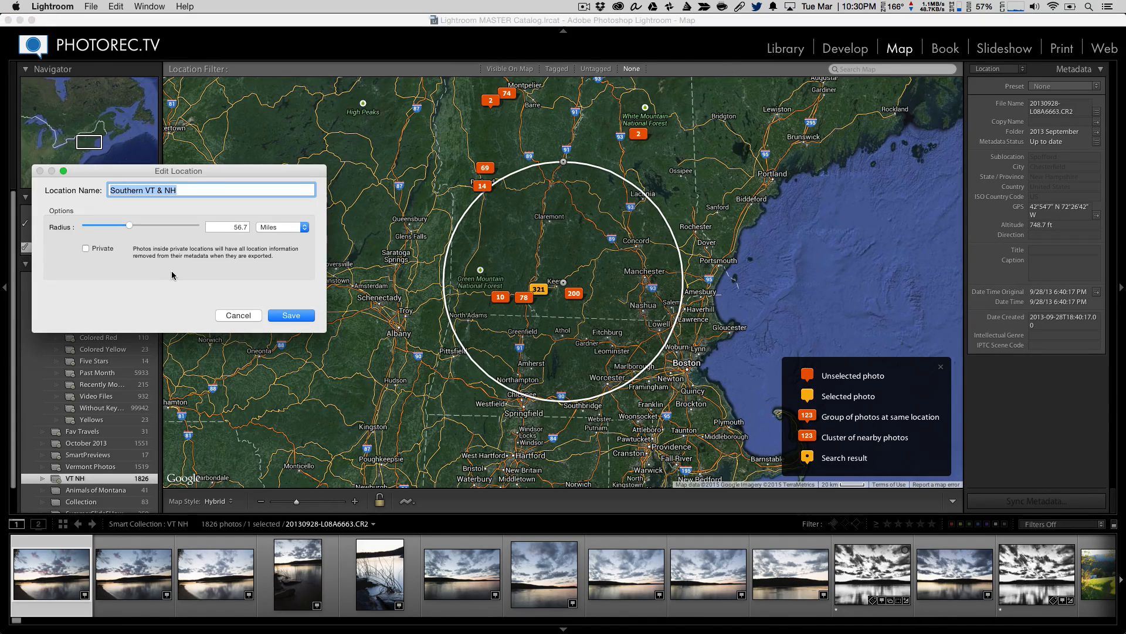